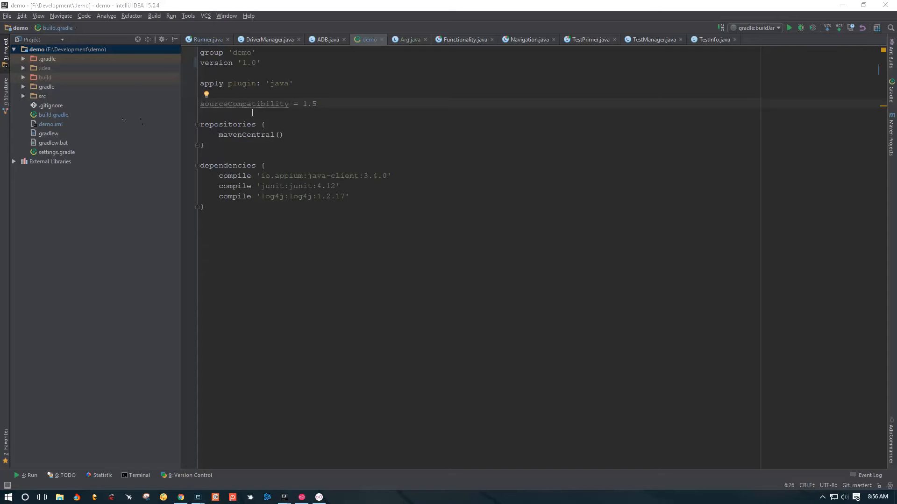
{"action": "mouse_move", "coordinate": [151, 130]}
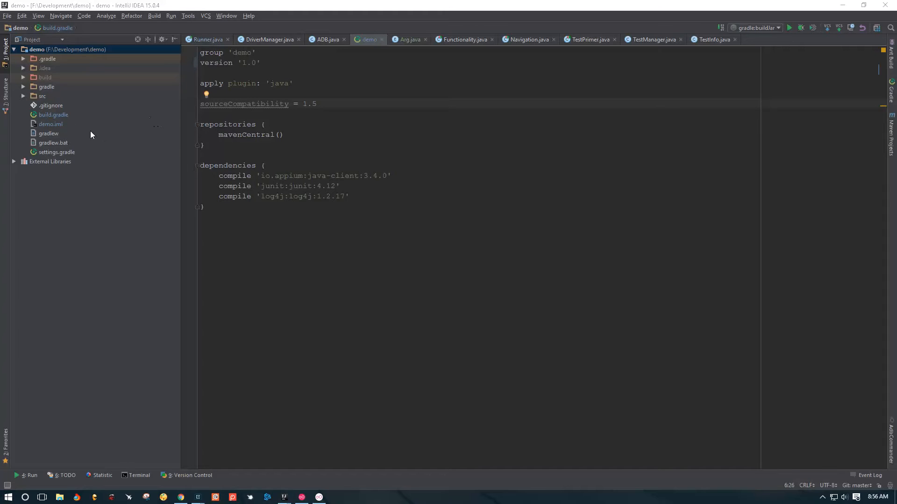
Below sourceCompatibility, add an empty task buildJar(type: Jar) { } block
{"action": "left_click", "coordinate": [53, 114]}
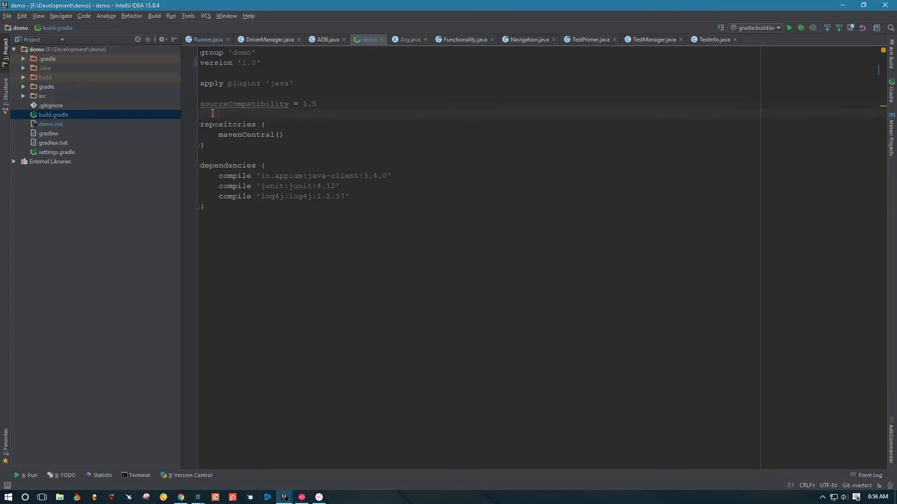
{"action": "type", "text": "task"}
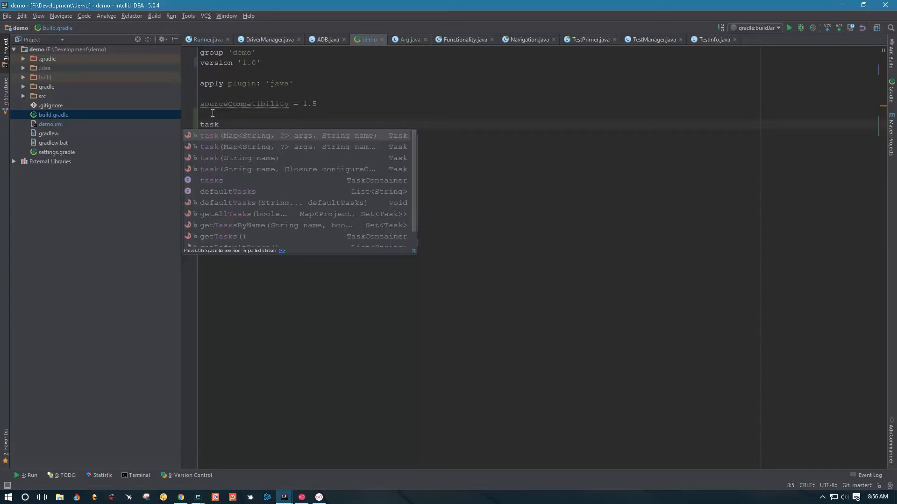
{"action": "type", "text": "buil"}
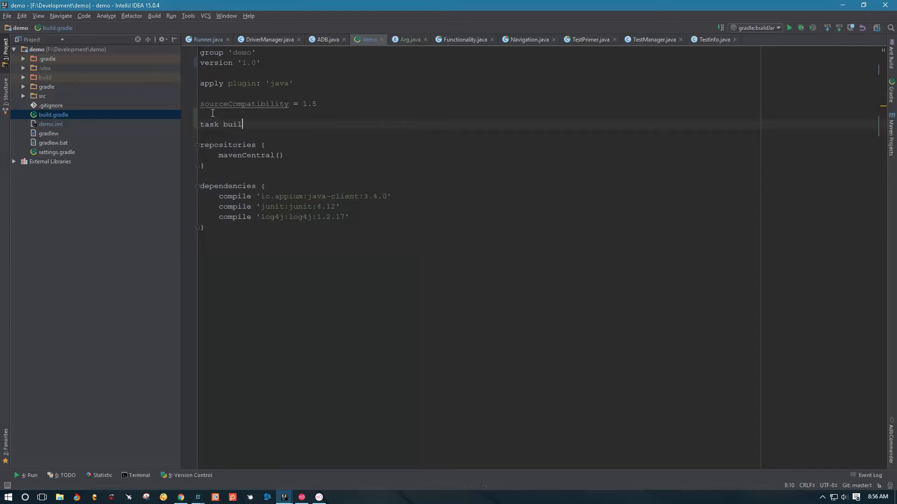
{"action": "type", "text": "dJar()"}
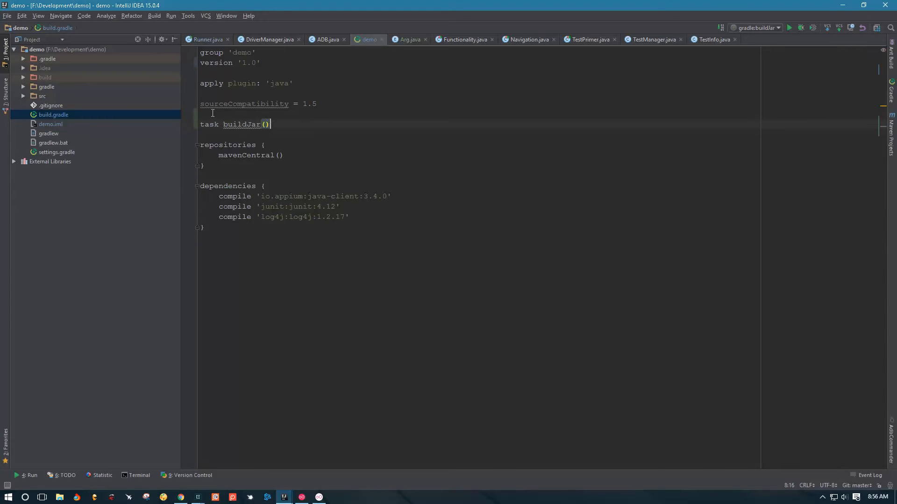
{"action": "type", "text": "{"}
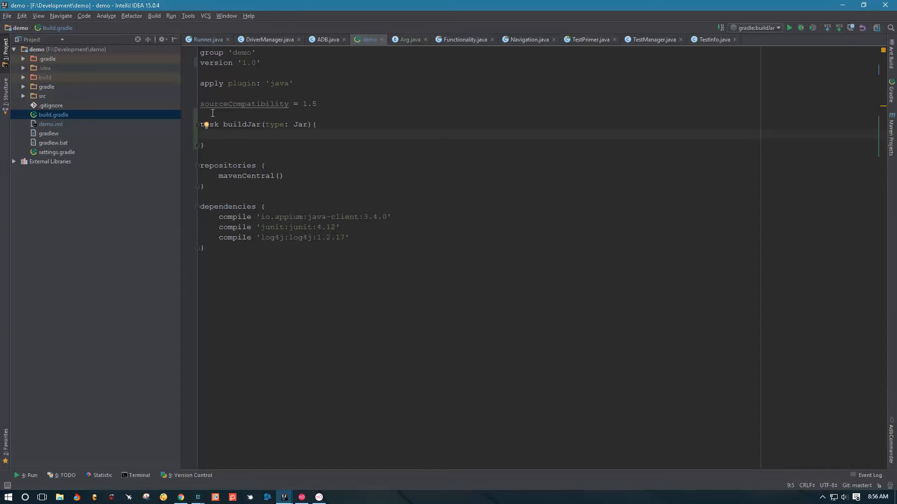
Add a manifest block with attributes 'Implementation-Title': 'Appium Framework'
{"action": "type", "text": "manifes"}
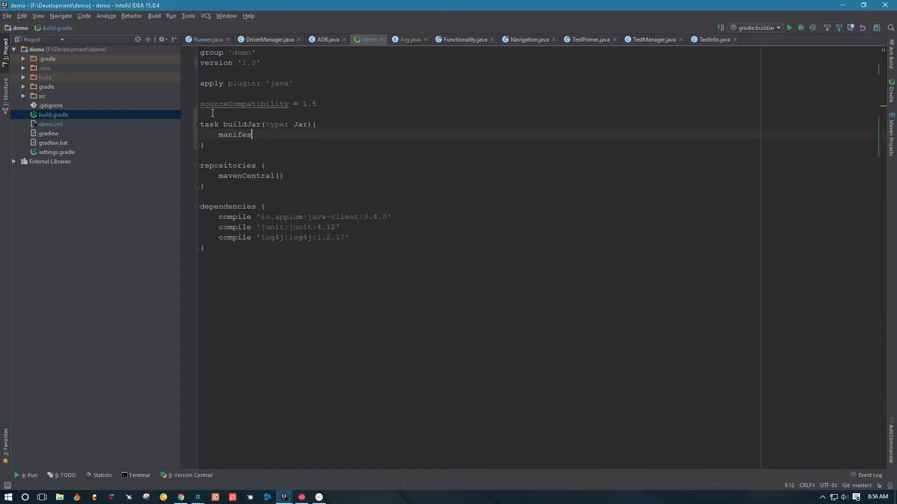
{"action": "type", "text": "t{}"}
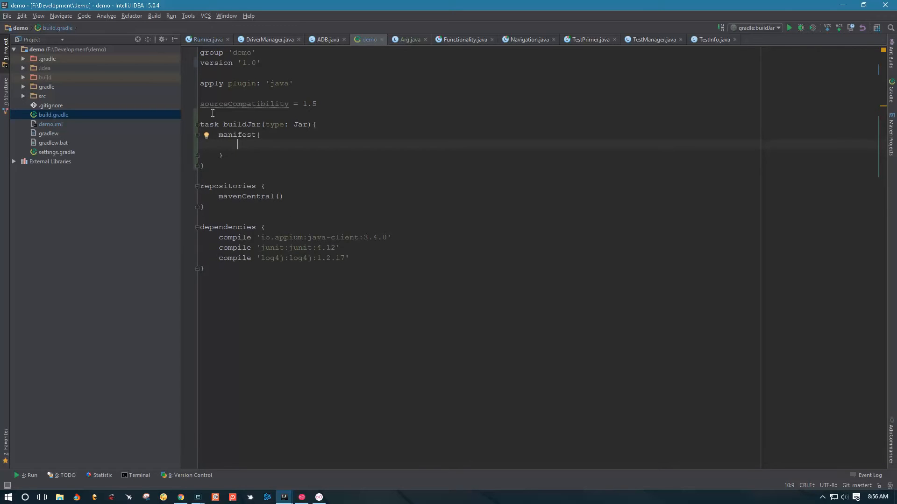
{"action": "type", "text": "attri"}
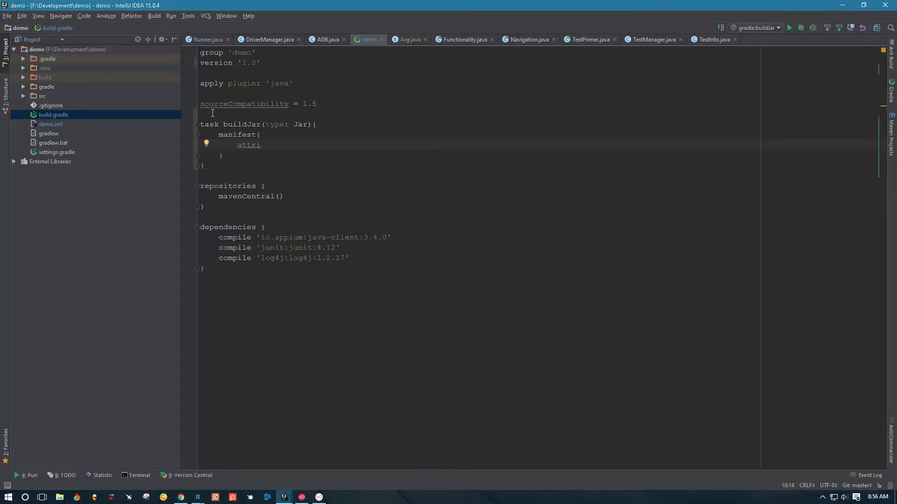
{"action": "type", "text": "butes '"}
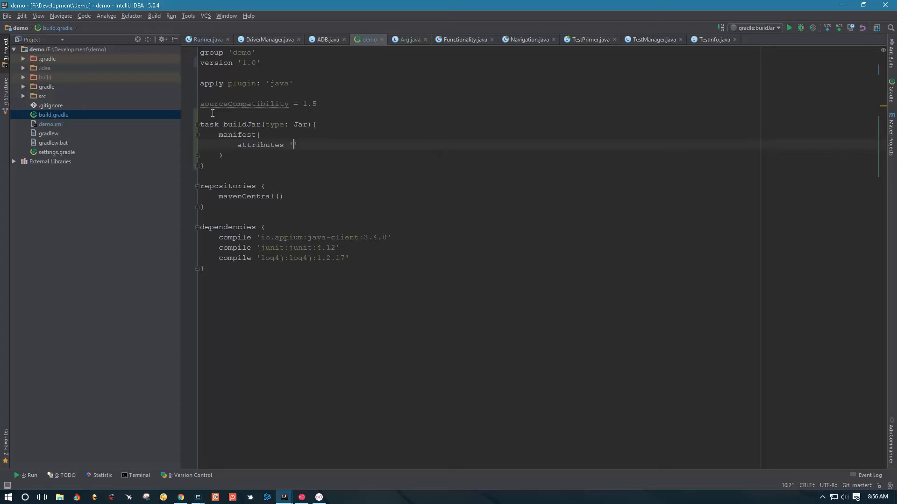
{"action": "type", "text": "'"}
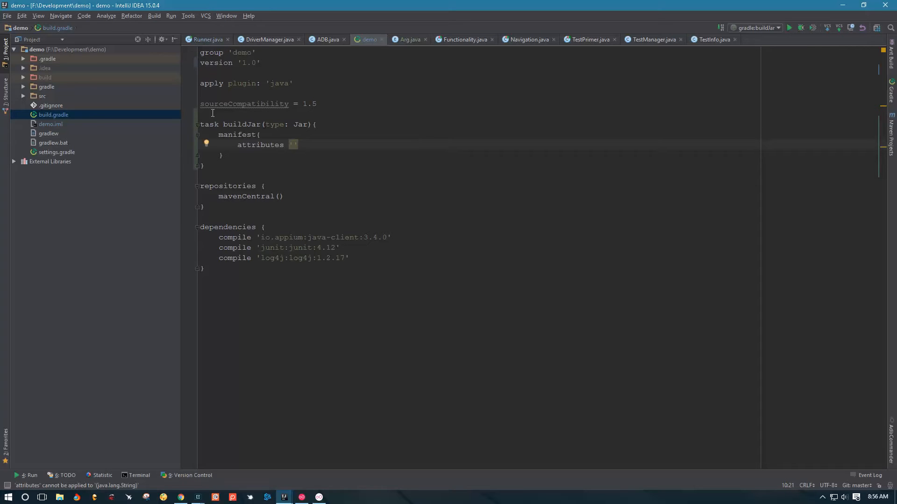
{"action": "type", "text": "in"}
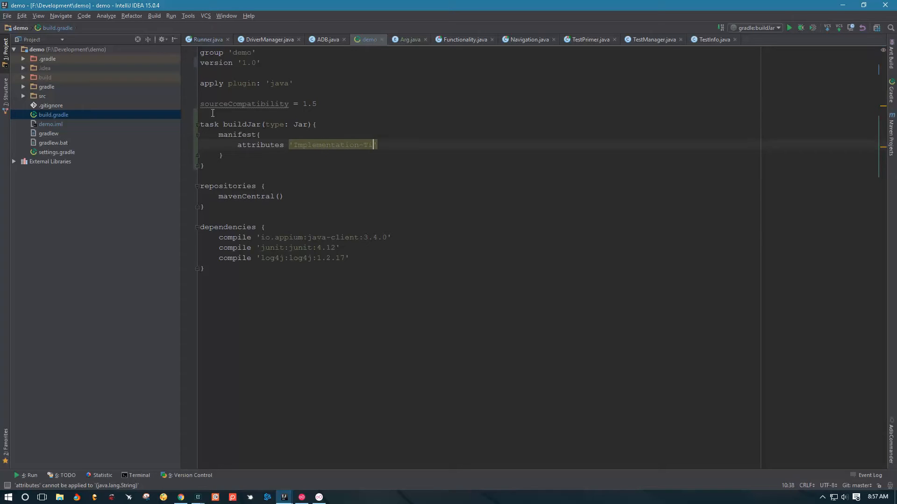
{"action": "type", "text": "itle':"}
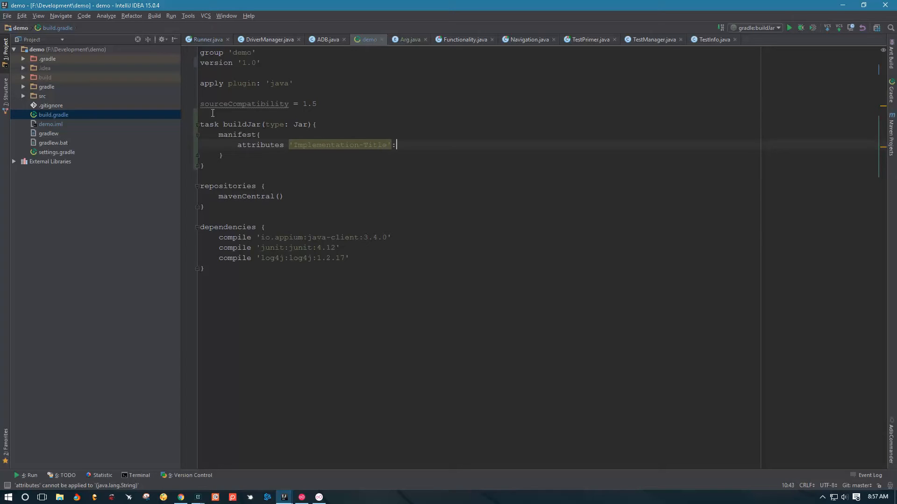
{"action": "type", "text": ": ''"}
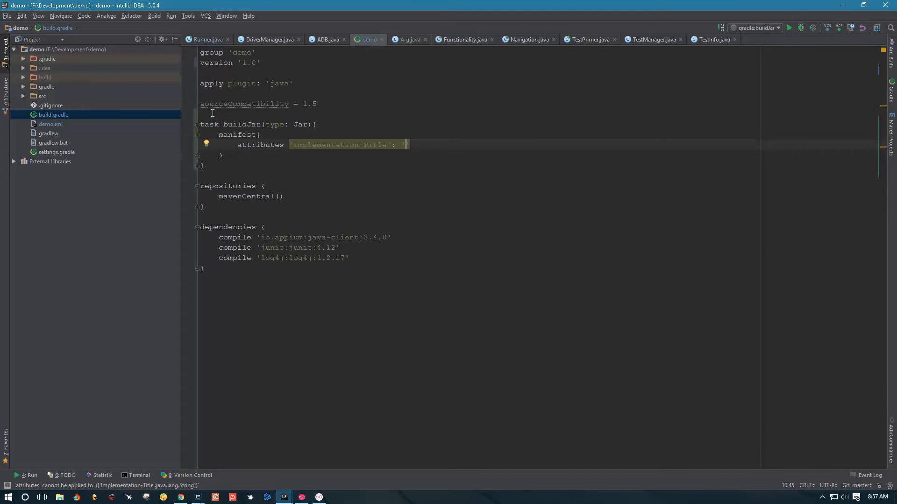
{"action": "type", "text": "'Appium Framework"}
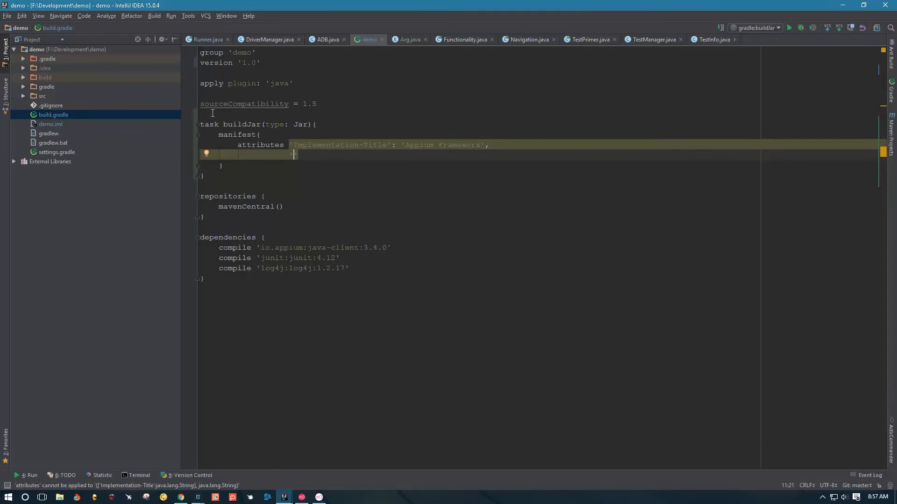
Add 'Implementation-Version': version to the manifest attributes
{"action": "type", "text": "'Imple"}
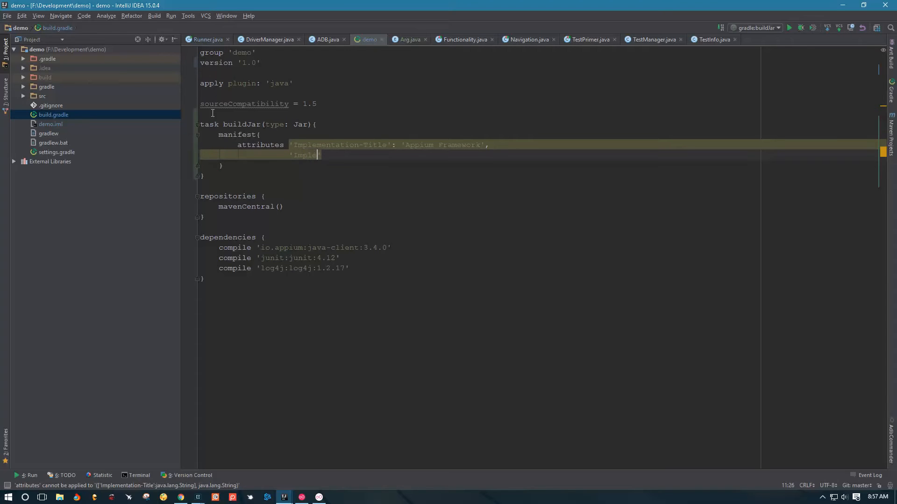
{"action": "type", "text": "mentation-"}
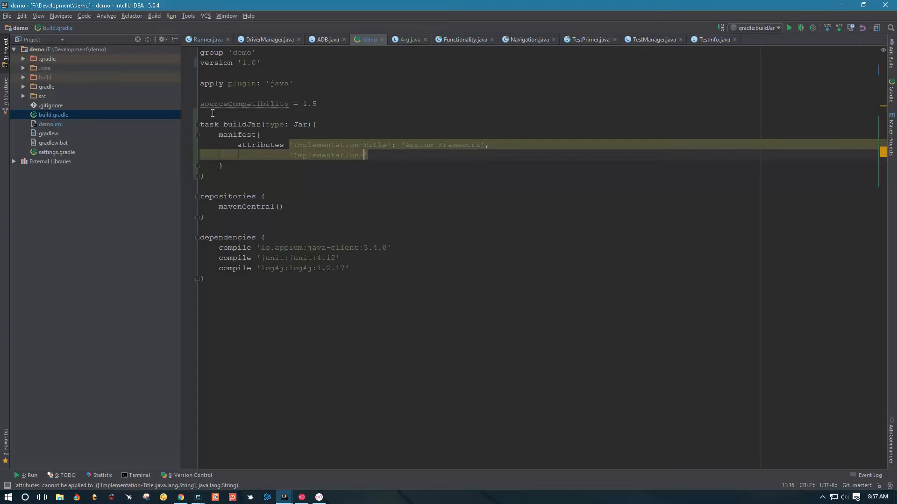
{"action": "type", "text": "Version':"}
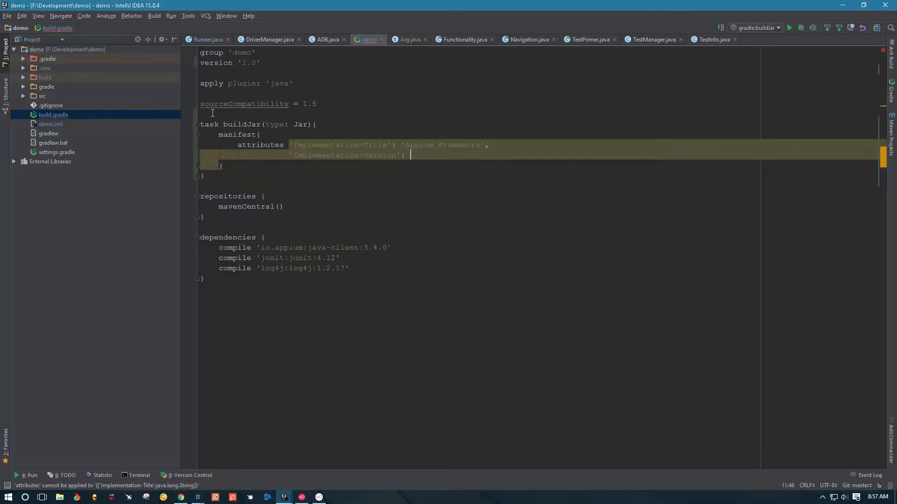
{"action": "type", "text": "version"}
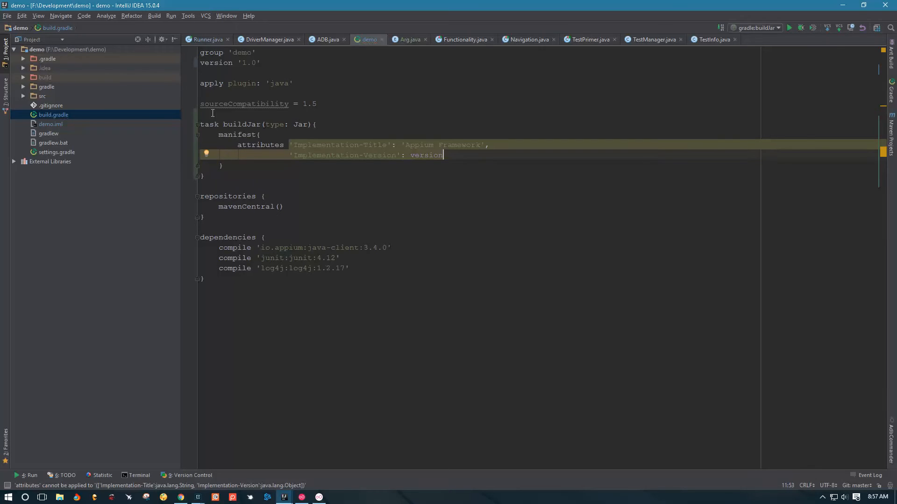
{"action": "type", "text": ","}
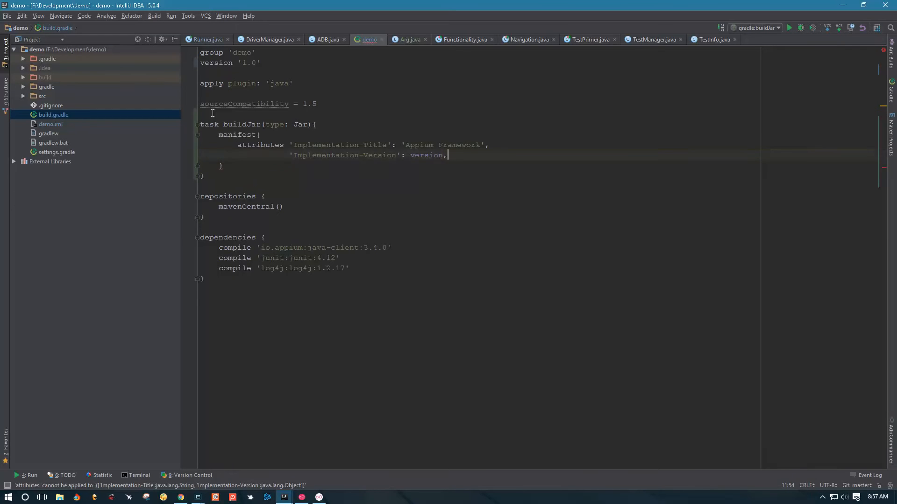
Add a 'Main-Class': 'Runner' manifest attribute and start a new line in buildJar
{"action": "key", "text": "enter"}
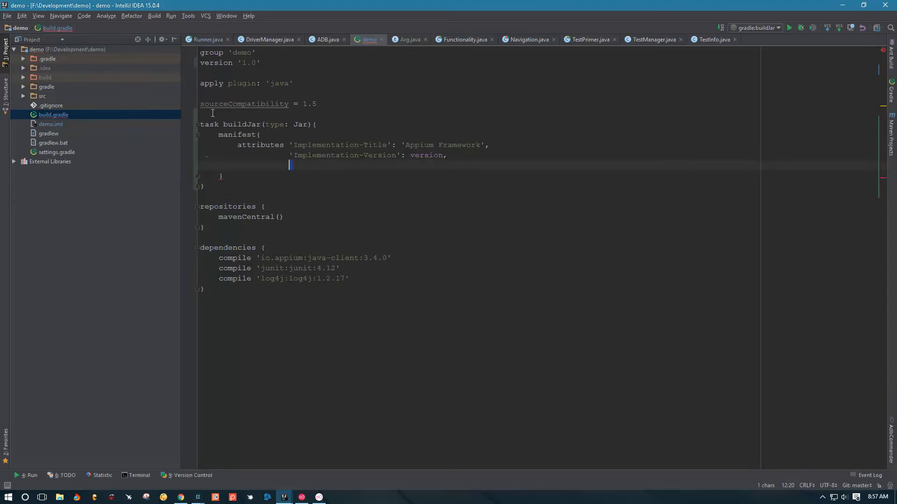
{"action": "type", "text": "'"}
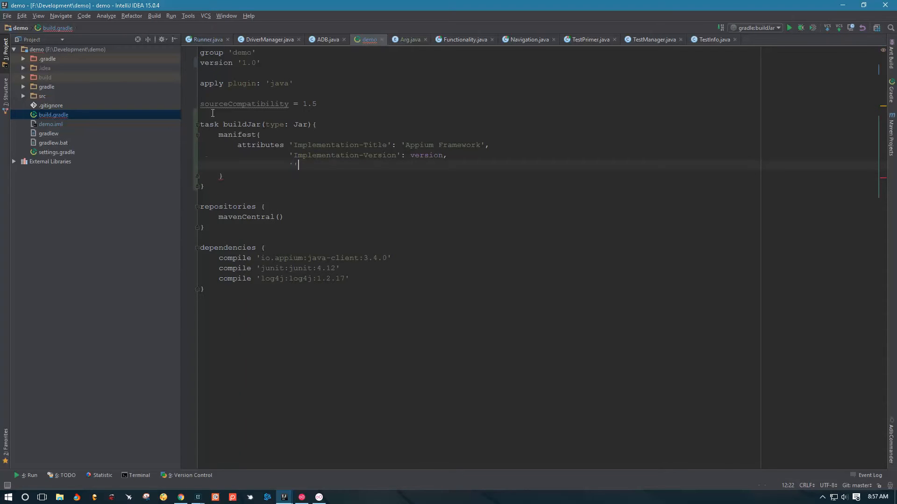
{"action": "type", "text": "'Main"}
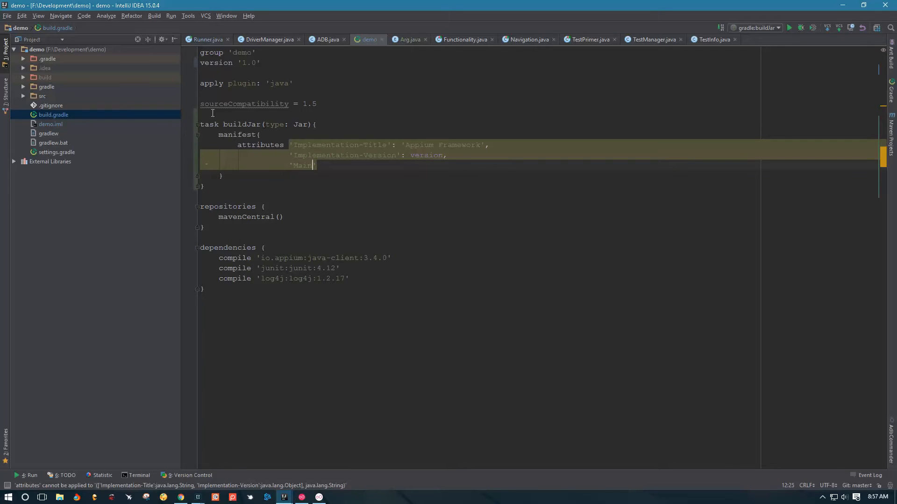
{"action": "type", "text": "-Class"}
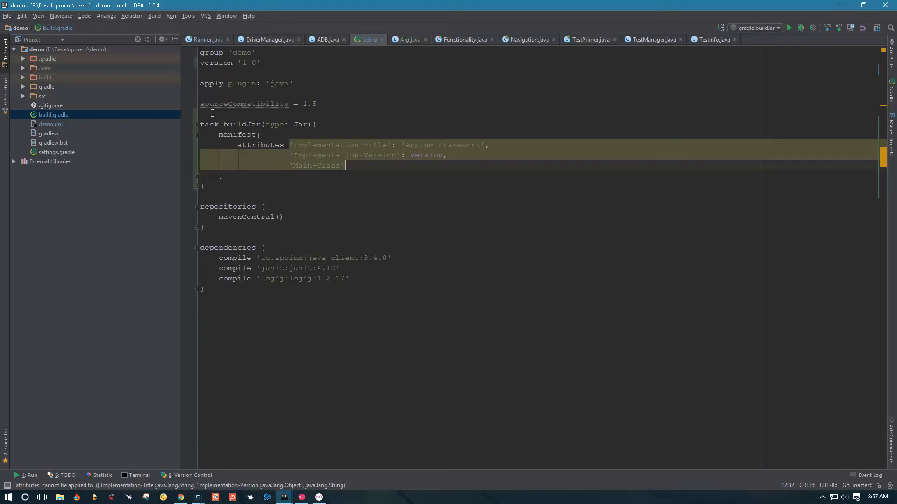
{"action": "type", "text": ":Ru"}
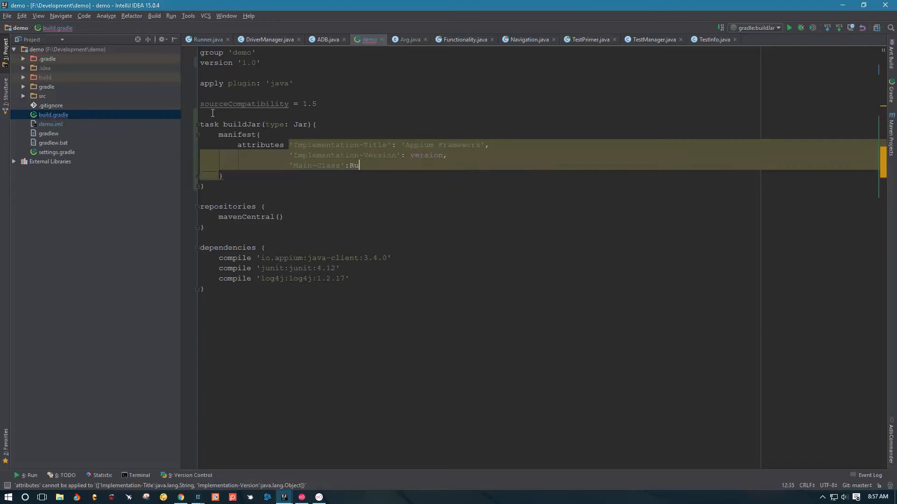
{"action": "type", "text": "nner"}
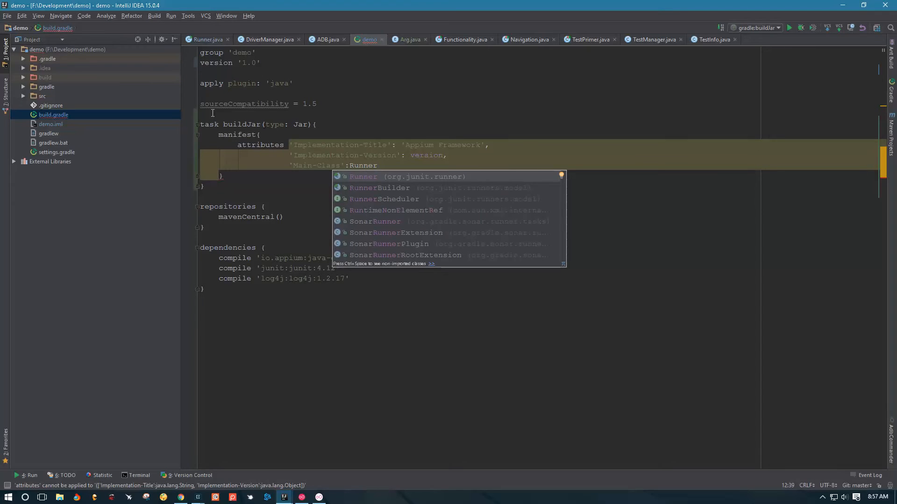
{"action": "key", "text": "Escape"}
{"action": "type", "text": " '"}
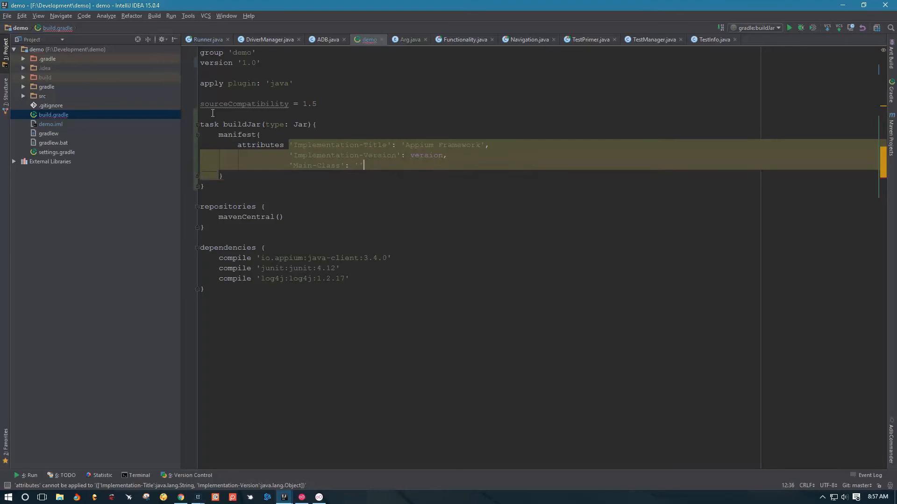
{"action": "type", "text": "Runner"}
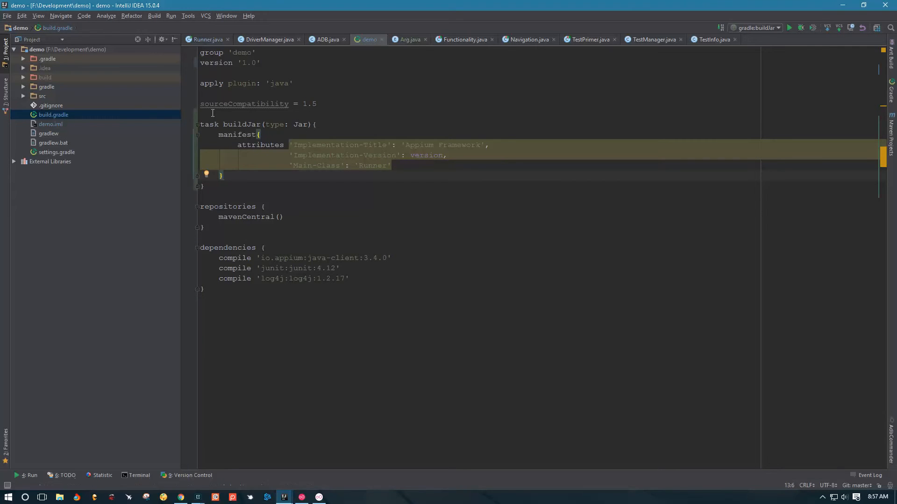
{"action": "key", "text": "enter"}
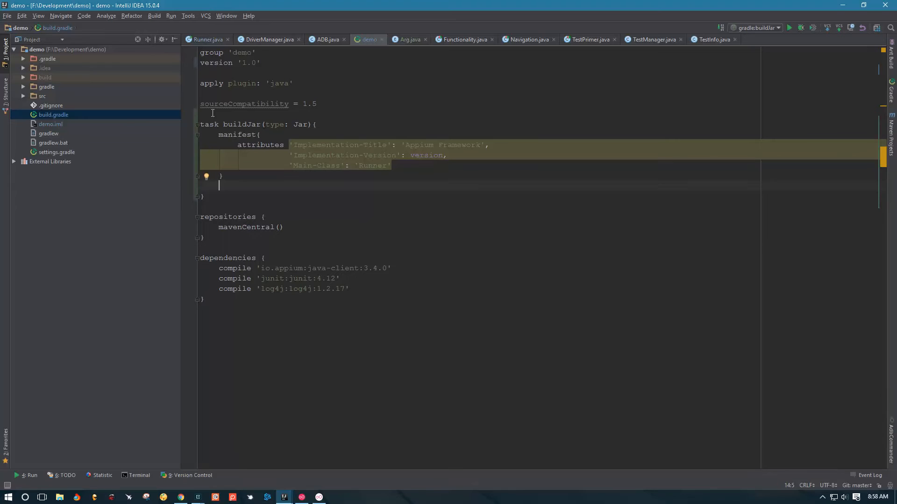
Set baseName = project.name + "-FM" inside buildJar
{"action": "type", "text": "baseName = pr"}
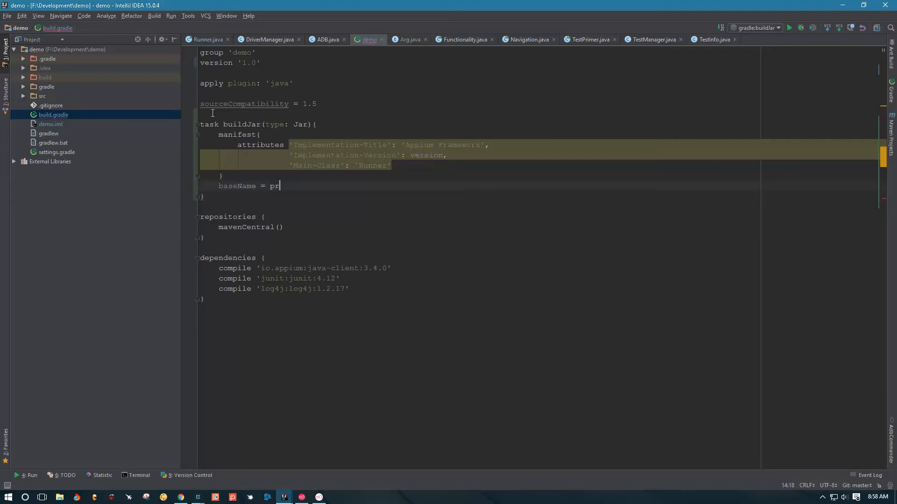
{"action": "type", "text": "oject.name + \""}
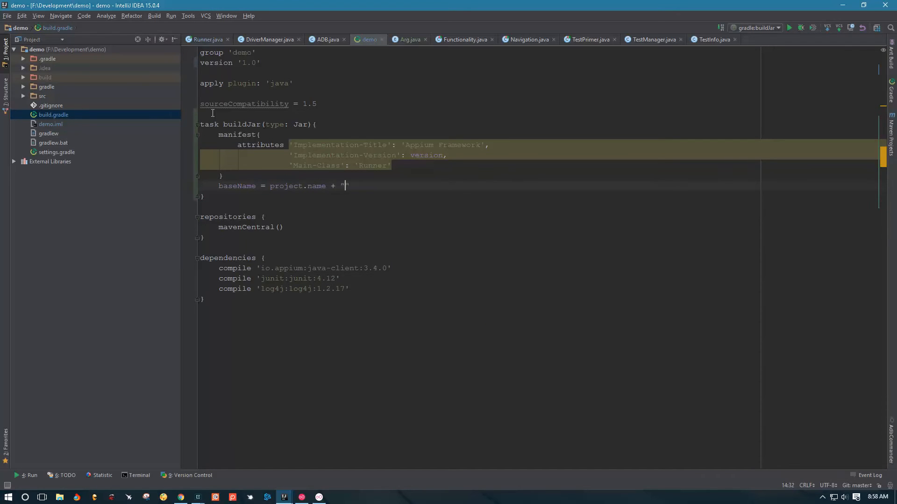
{"action": "type", "text": "\""}
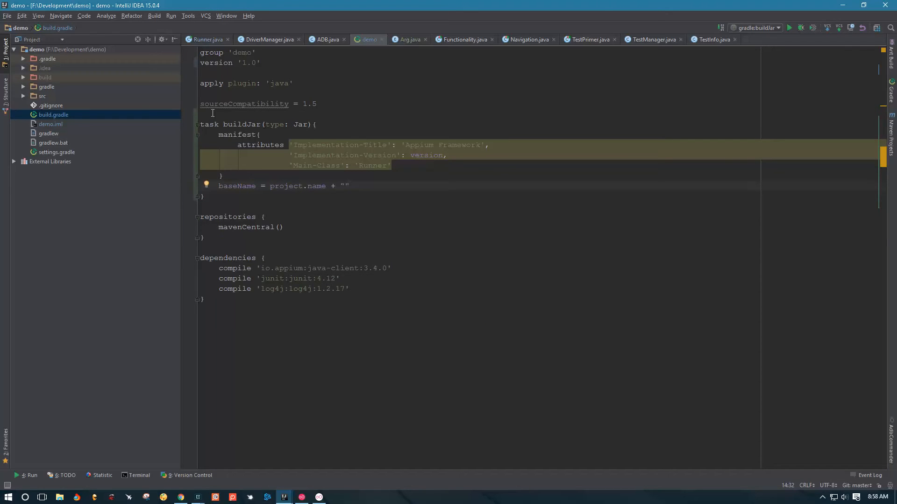
{"action": "type", "text": "-FM"}
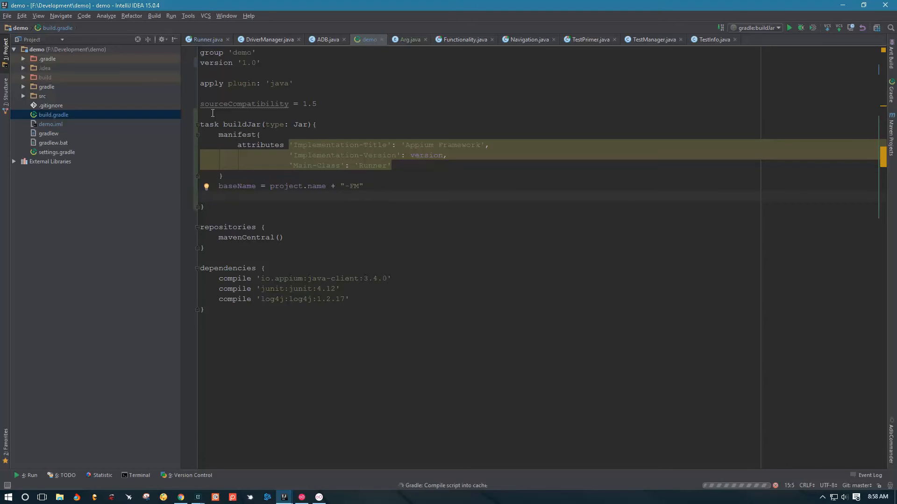
Start a from { } block collecting configurations.compile
{"action": "type", "text": "from("}
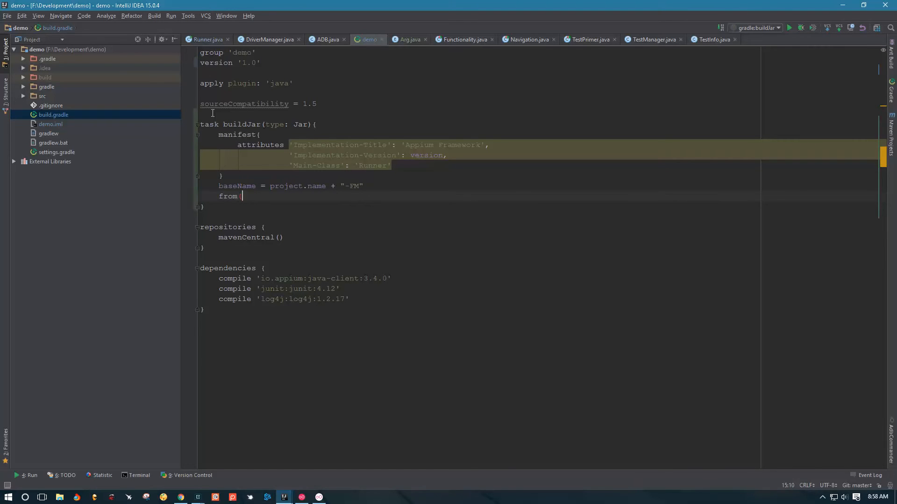
{"action": "type", "text": "{}"}
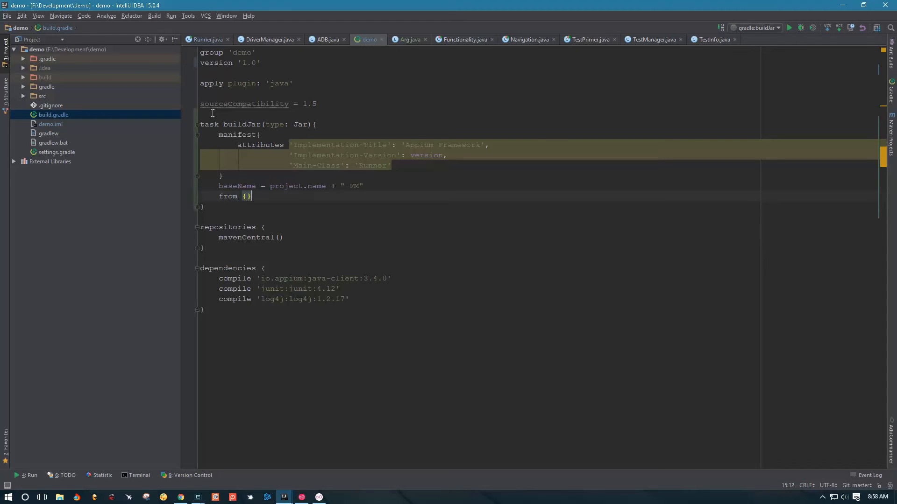
{"action": "type", "text": "configurations"}
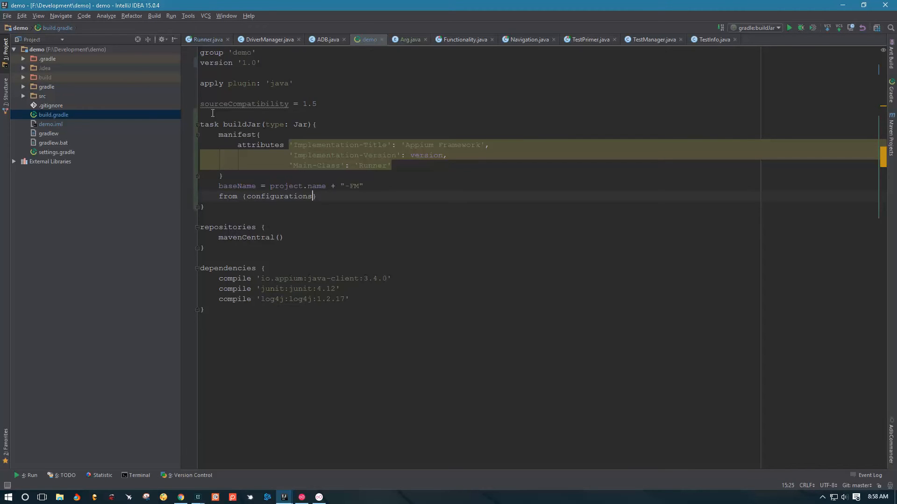
{"action": "type", "text": ".co"}
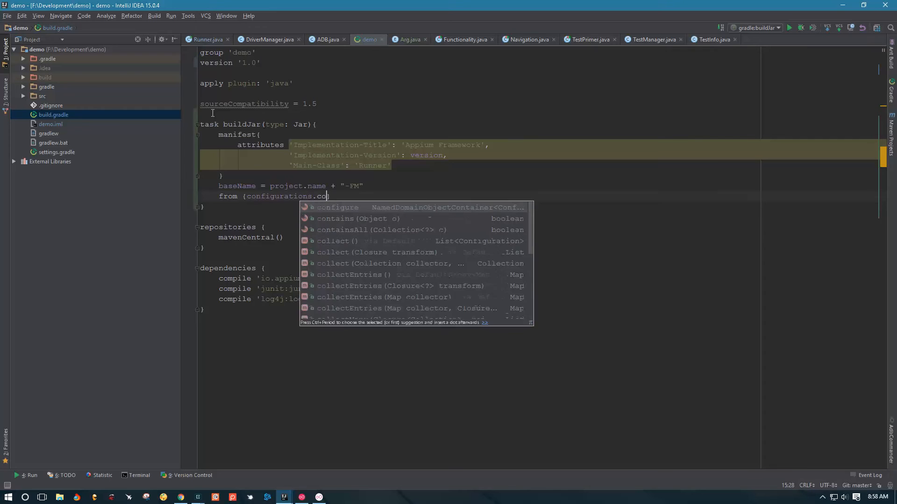
{"action": "type", "text": "mil"}
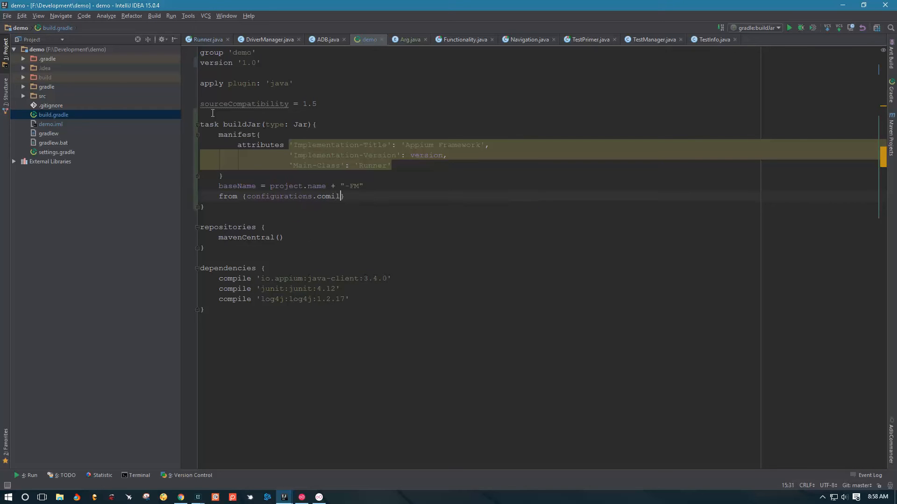
{"action": "type", "text": ".collect"}
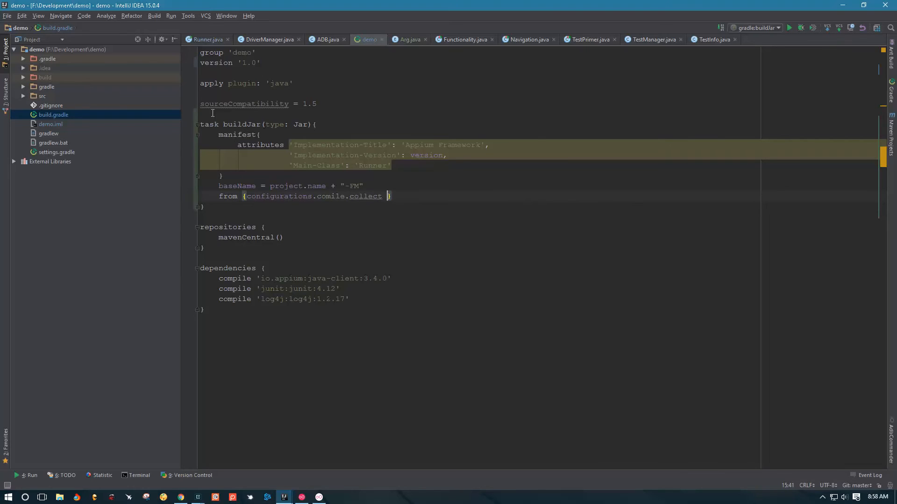
Unpack non-directory dependencies with zipTree(it) and add a 'with jar' line
{"action": "type", "text": "{"}
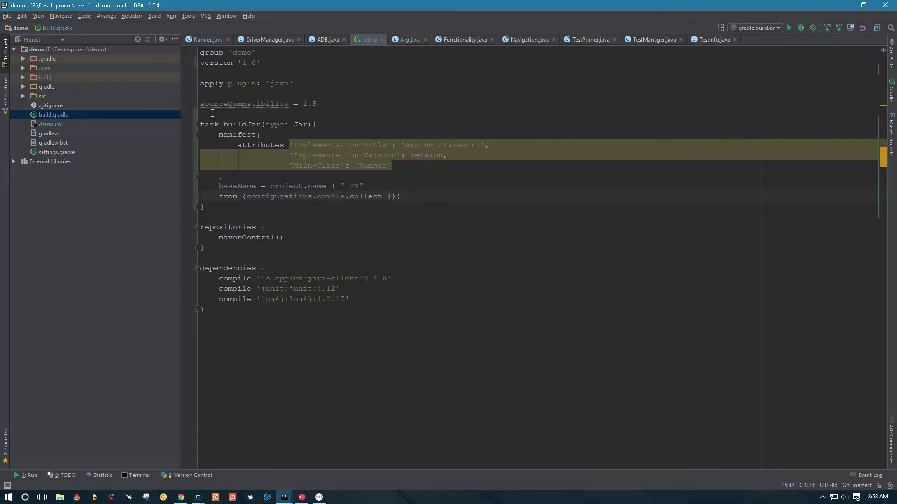
{"action": "type", "text": "it.isDirectory("}
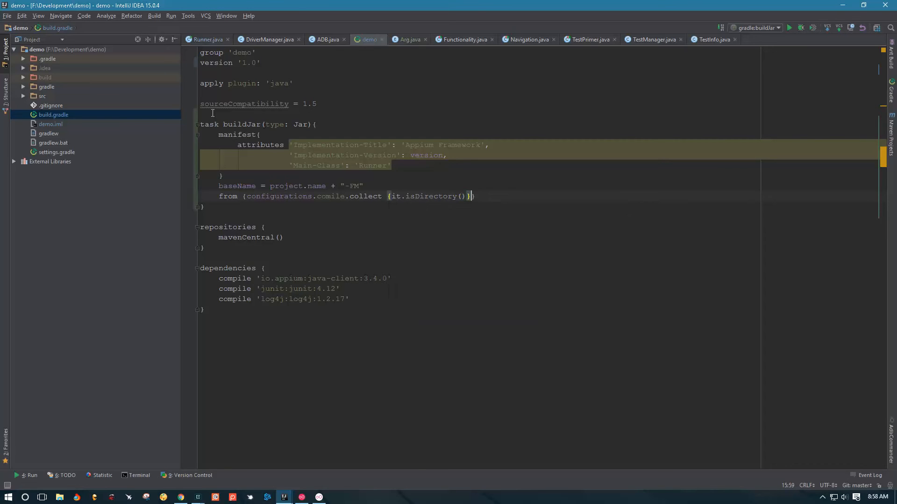
{"action": "type", "text": "?"}
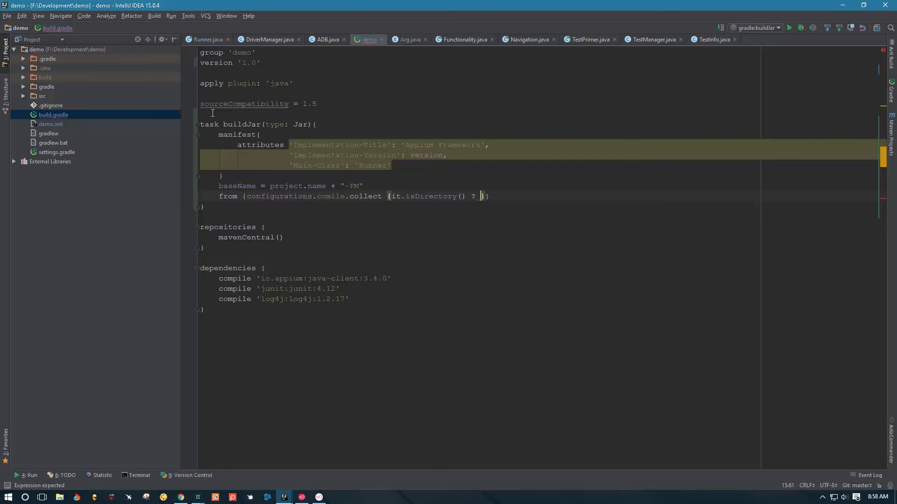
{"action": "type", "text": "it."}
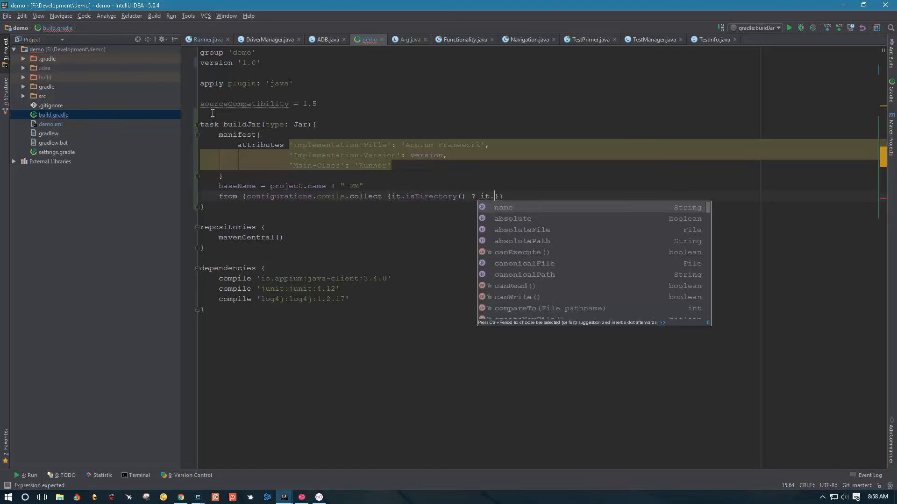
{"action": "type", "text": "zipTree(it"}
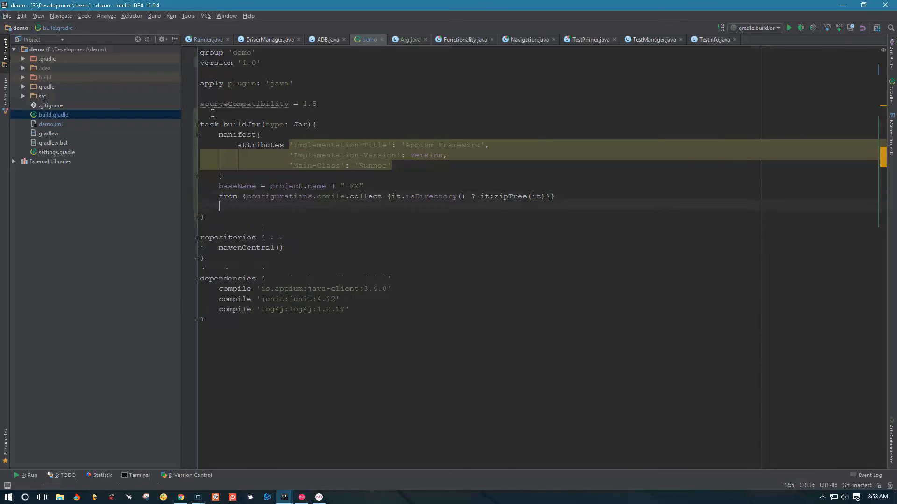
{"action": "type", "text": "with"}
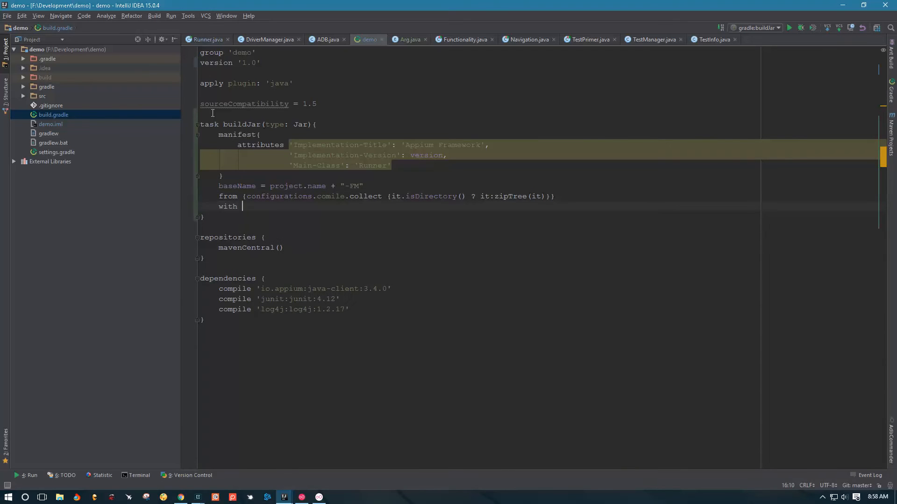
{"action": "type", "text": "jar"}
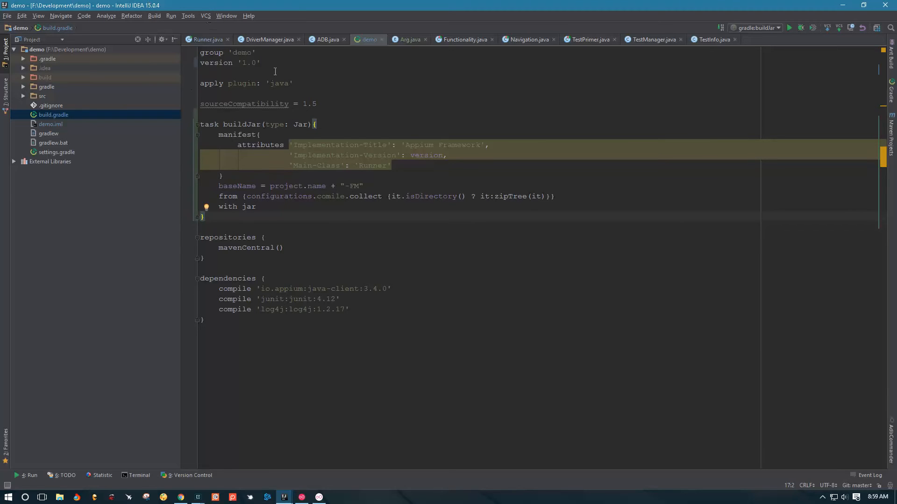
Run the gradle:buildJar task from the editor's context menu
{"action": "right_click", "coordinate": [243, 124]}
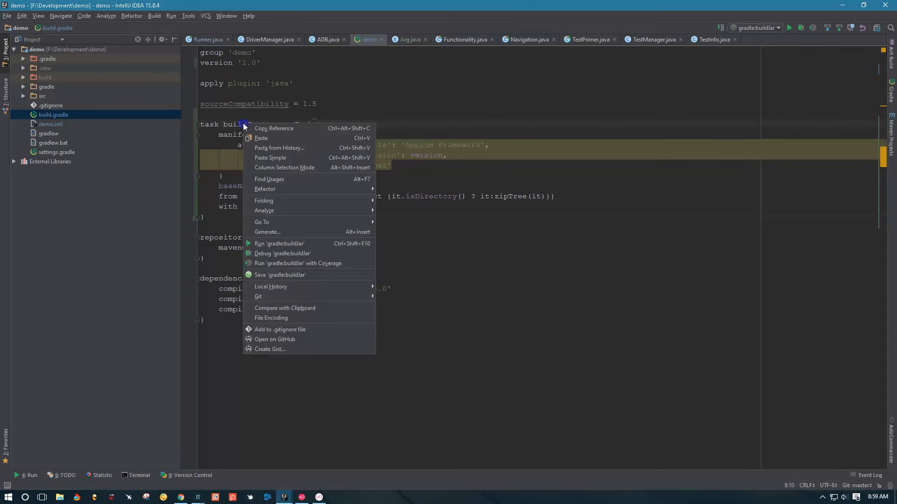
{"action": "left_click", "coordinate": [280, 243]}
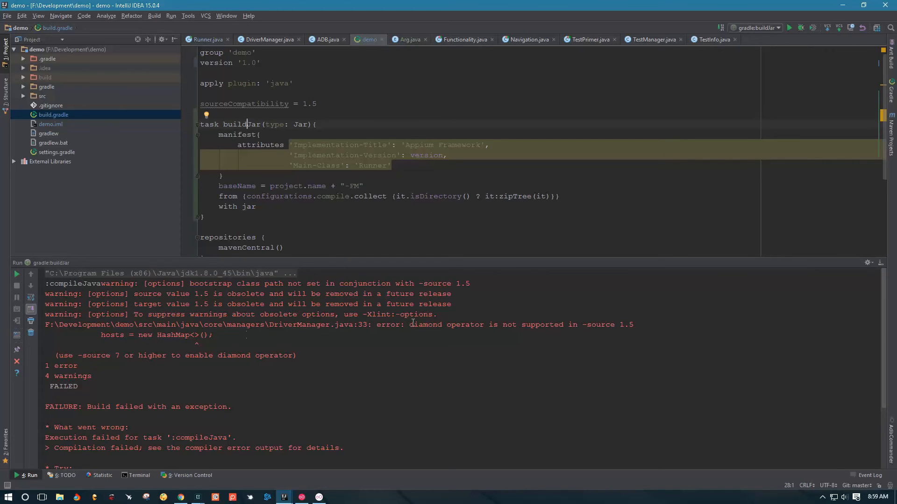
{"action": "double_click", "coordinate": [433, 324]}
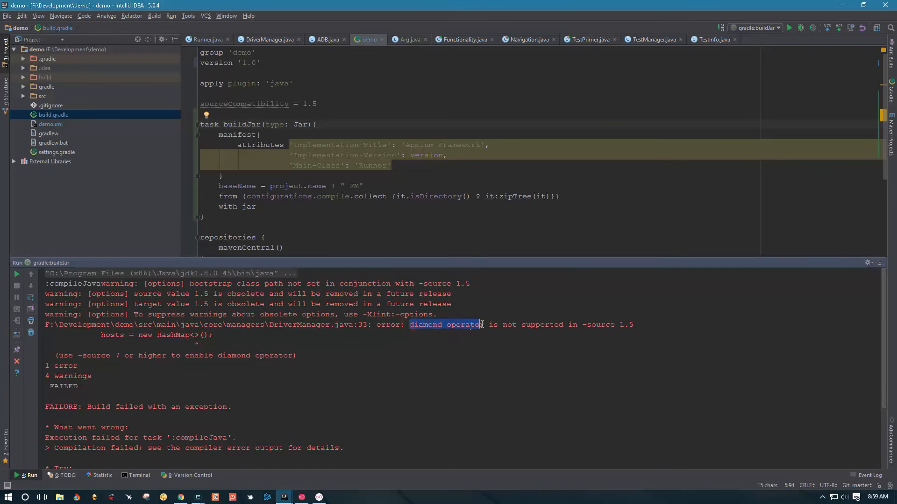
{"action": "left_click_drag", "start_coordinate": [485, 324], "coordinate": [536, 324]}
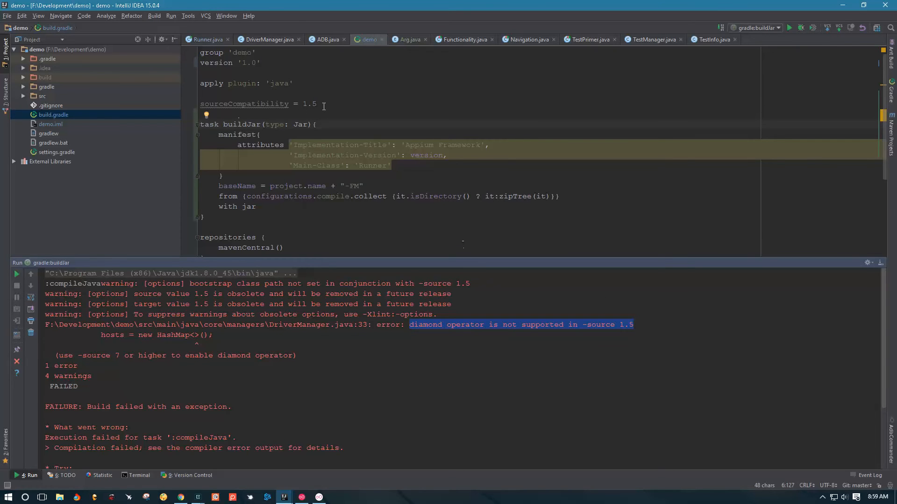
{"action": "triple_click", "coordinate": [245, 103]}
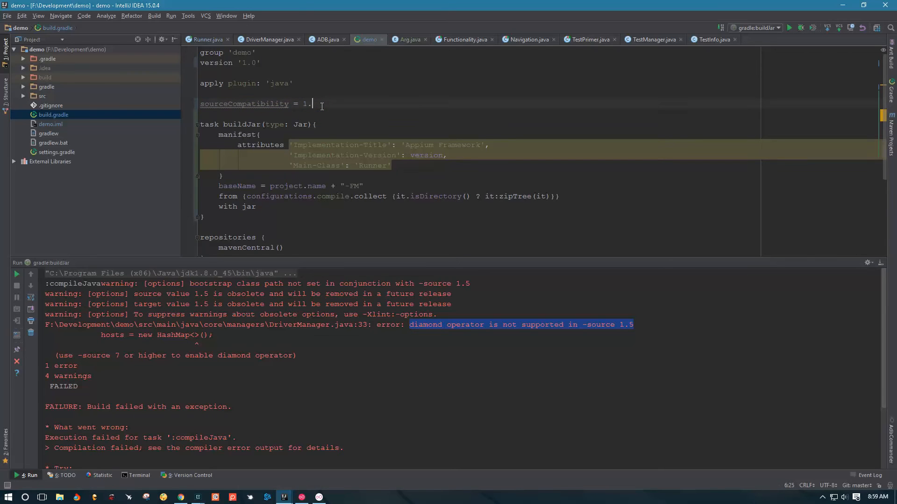
{"action": "type", "text": "7"}
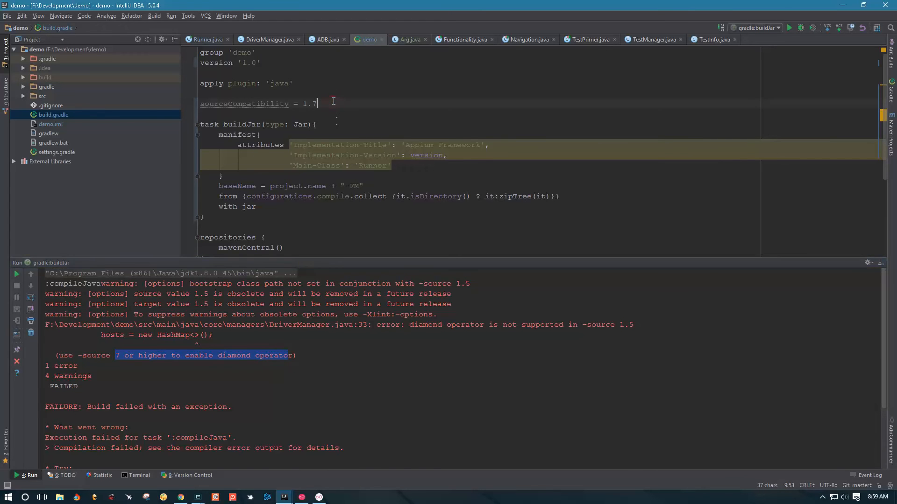
{"action": "type", "text": "1.5"}
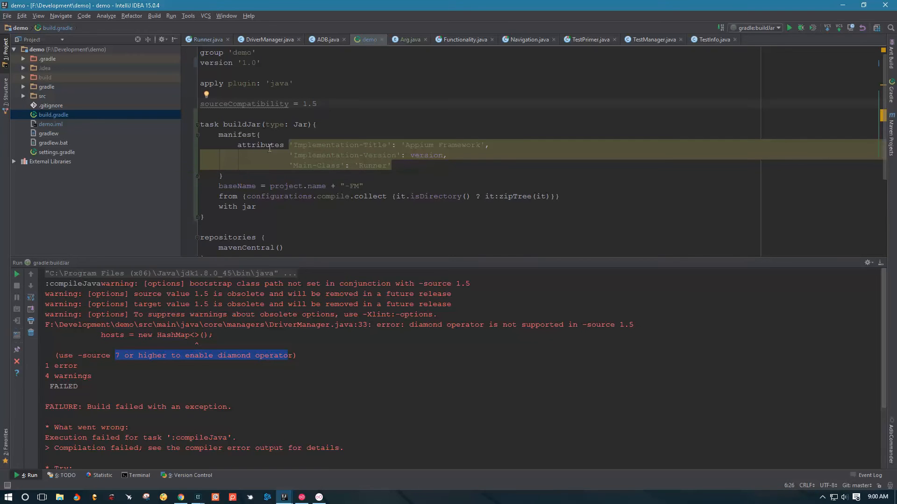
{"action": "double_click", "coordinate": [309, 104]}
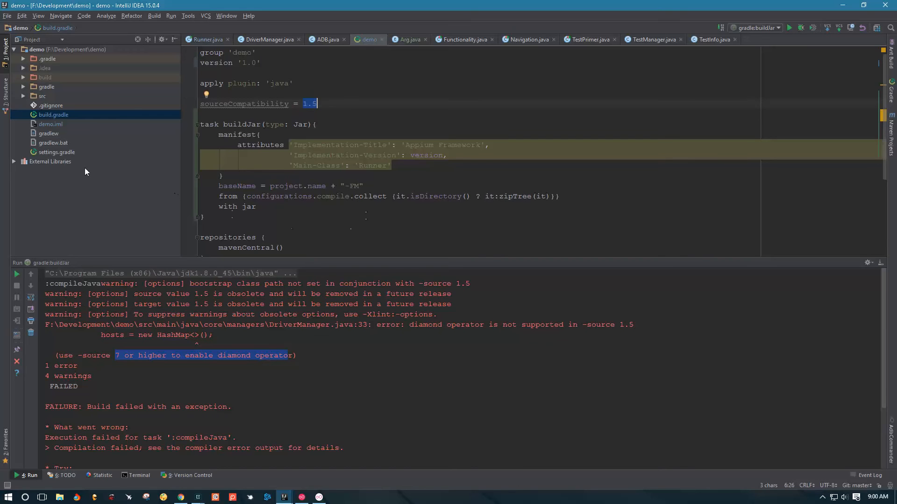
{"action": "mouse_move", "coordinate": [174, 335]}
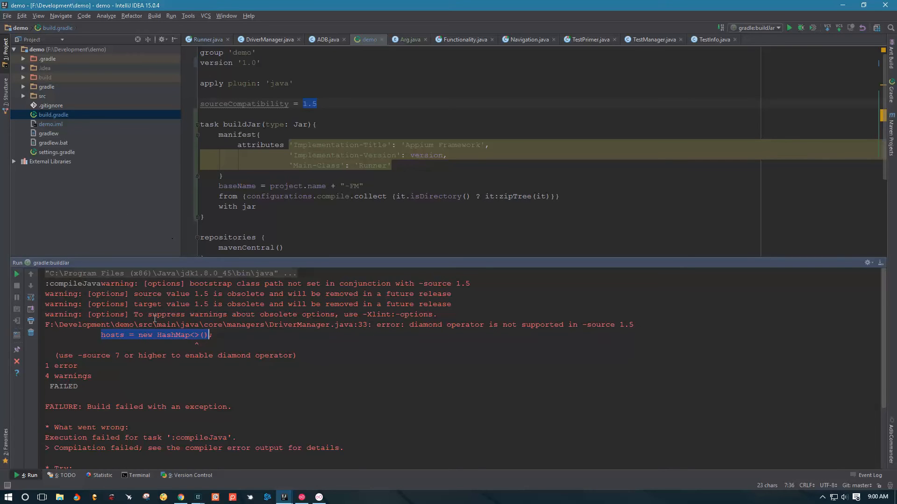
Open DriverManager.java under core > managers with line numbers on, at line 33
{"action": "double_click", "coordinate": [298, 324]}
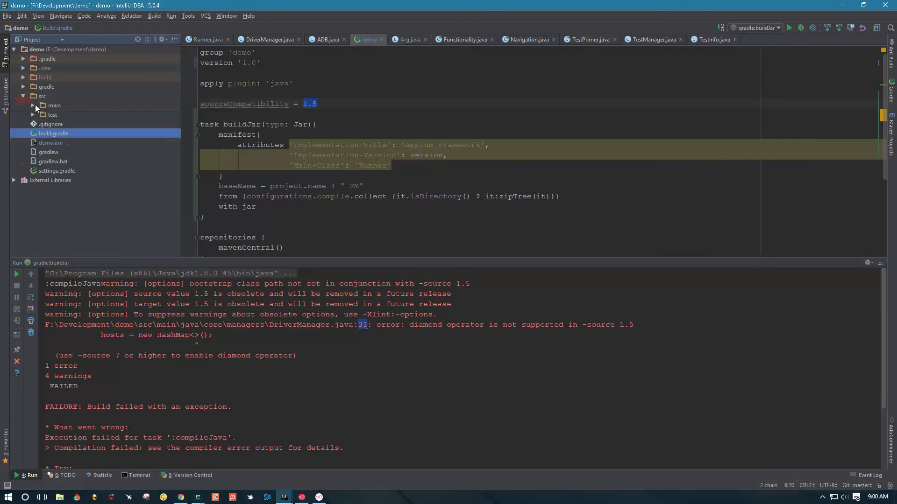
{"action": "left_click", "coordinate": [53, 105]}
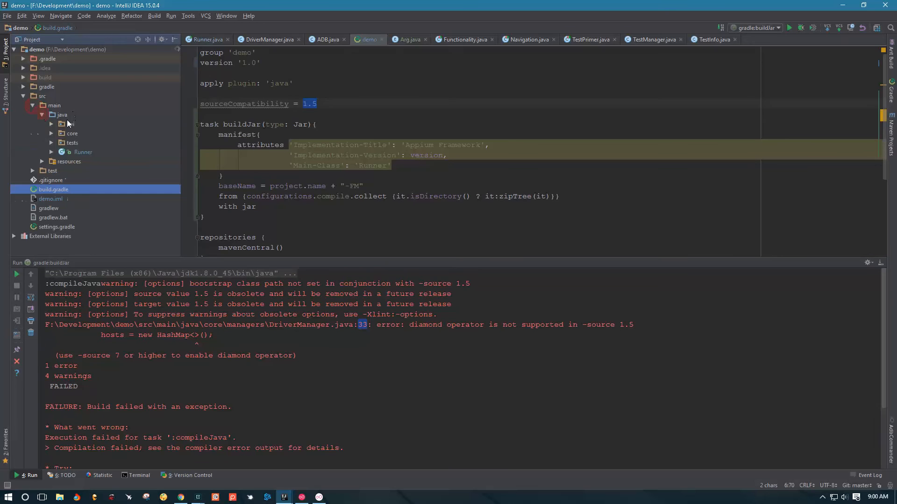
{"action": "left_click", "coordinate": [51, 134]}
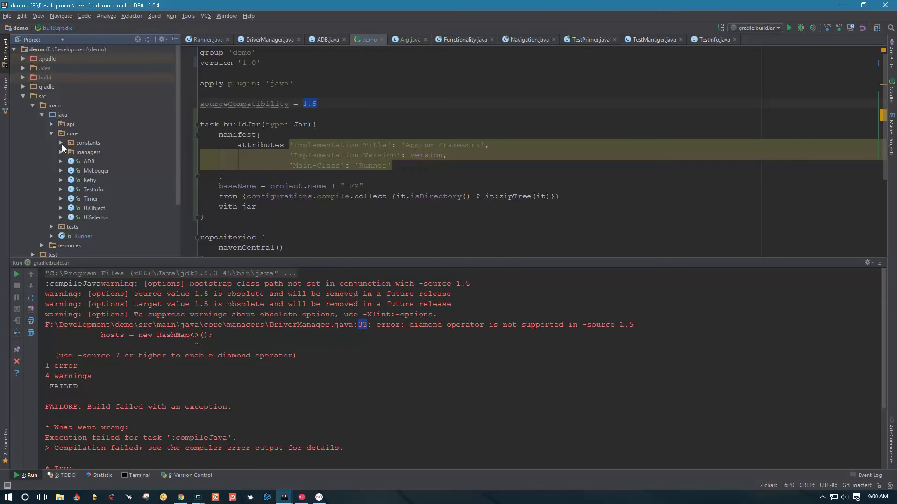
{"action": "mouse_move", "coordinate": [97, 174]}
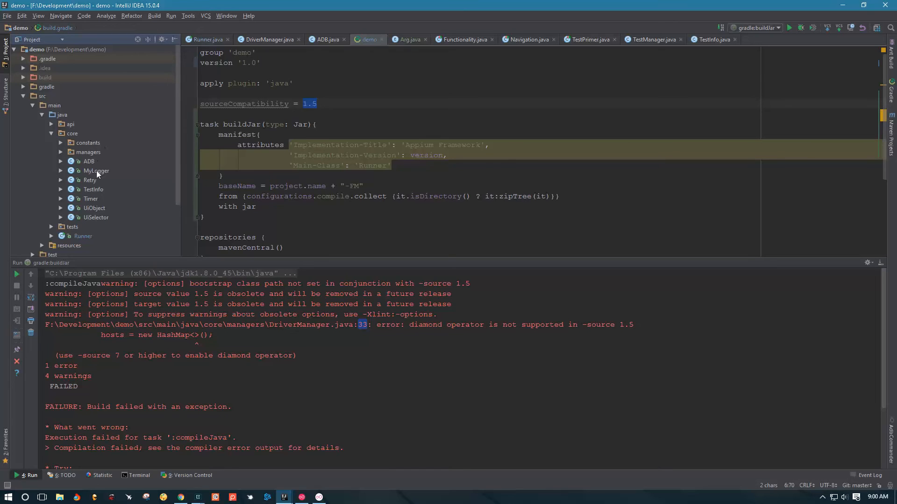
{"action": "left_click", "coordinate": [88, 152]}
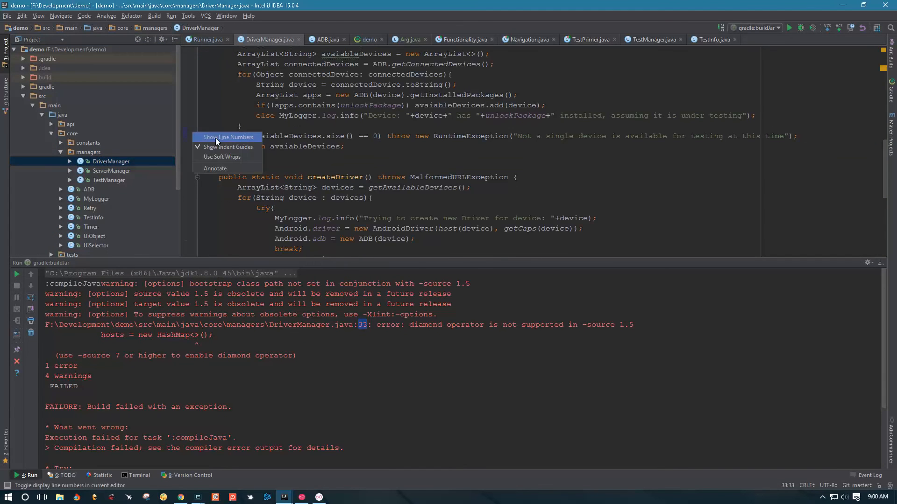
{"action": "left_click", "coordinate": [227, 137]}
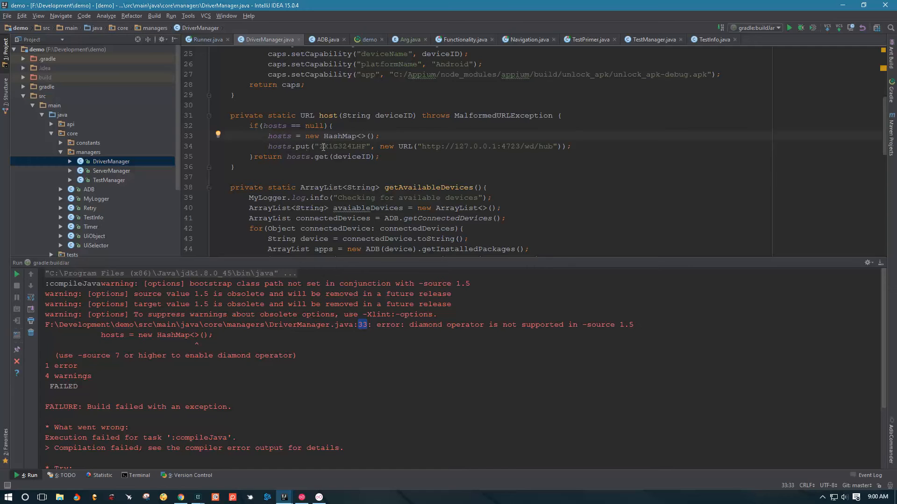
Fill in HashMap<String, URL> on line 33 and ArrayList<String> on line 40
{"action": "double_click", "coordinate": [406, 145]}
{"action": "type", "text": "String, "}
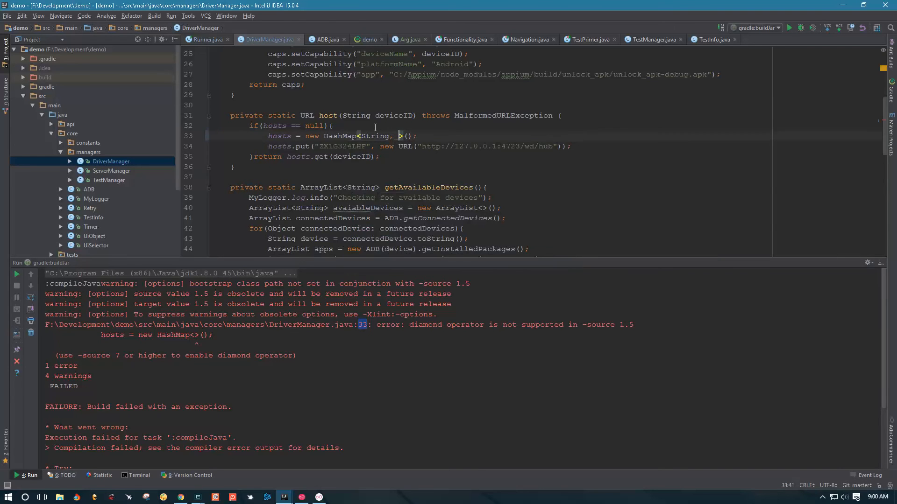
{"action": "type", "text": "URL"}
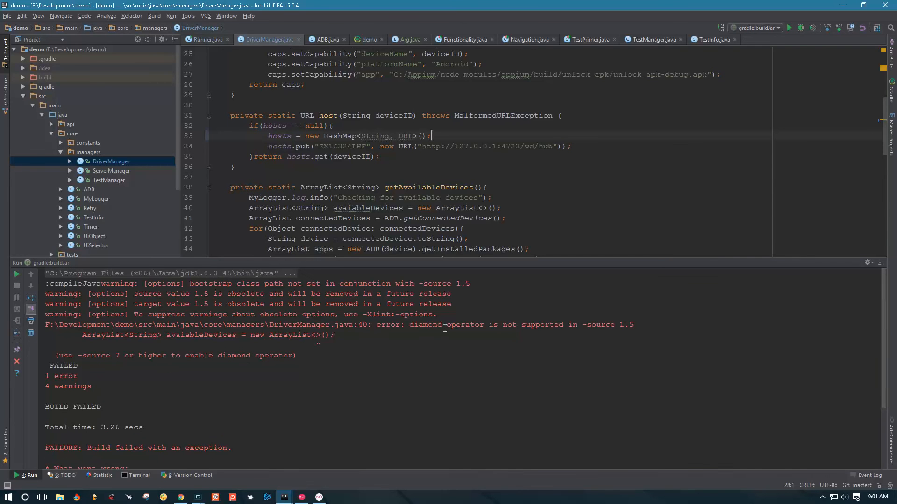
{"action": "left_click_drag", "start_coordinate": [411, 325], "coordinate": [583, 325]}
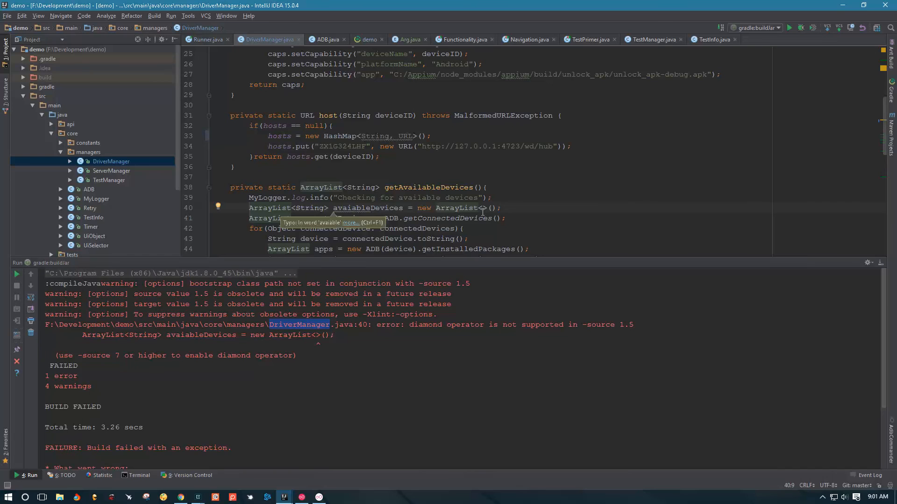
{"action": "mouse_move", "coordinate": [583, 197]}
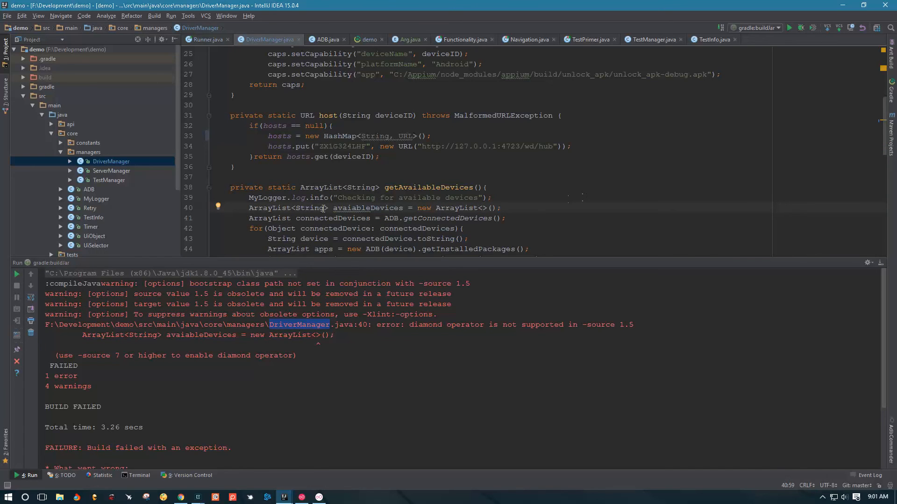
{"action": "double_click", "coordinate": [310, 207]}
{"action": "type", "text": "String"}
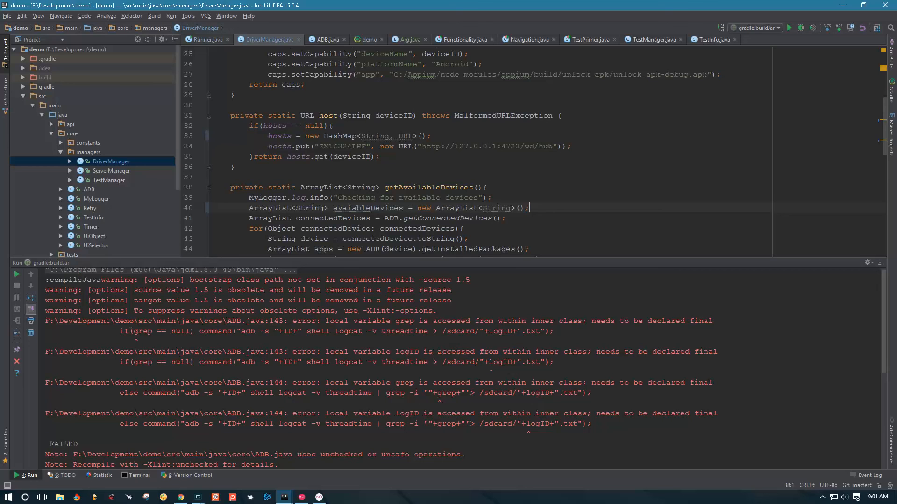
Open ADB.java at the grep null-check line flagged by the build error
{"action": "double_click", "coordinate": [122, 331]}
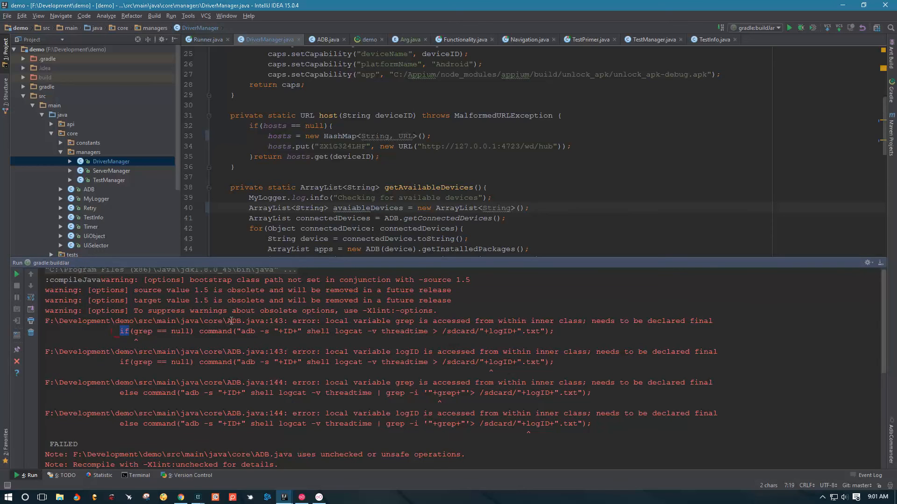
{"action": "double_click", "coordinate": [243, 321]}
{"action": "type", "text": "f(grep =="}
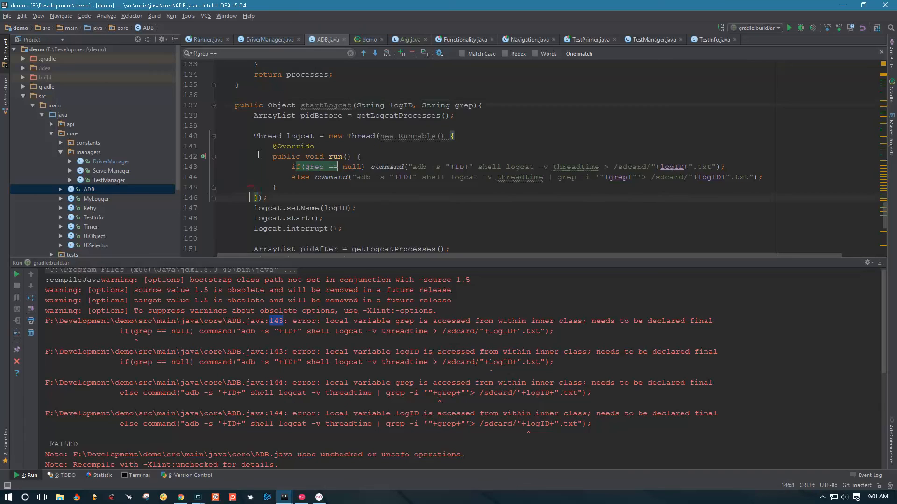
{"action": "left_click", "coordinate": [314, 166]}
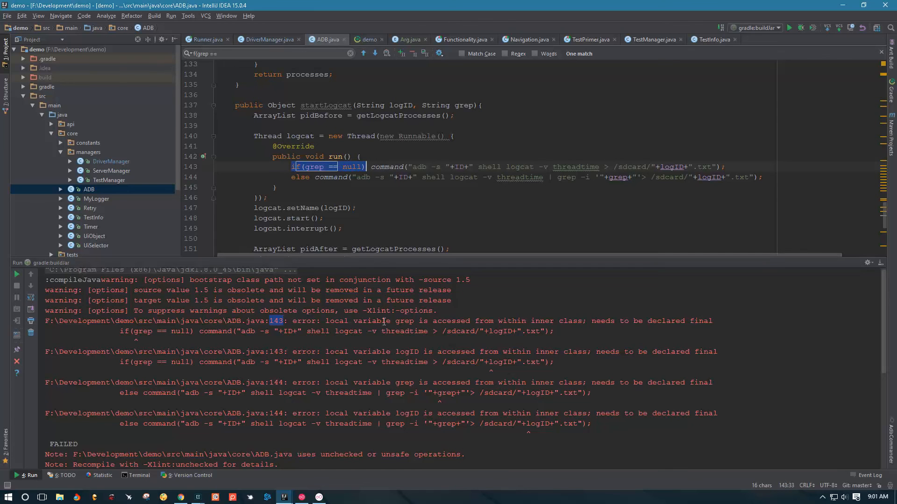
{"action": "mouse_move", "coordinate": [461, 321]}
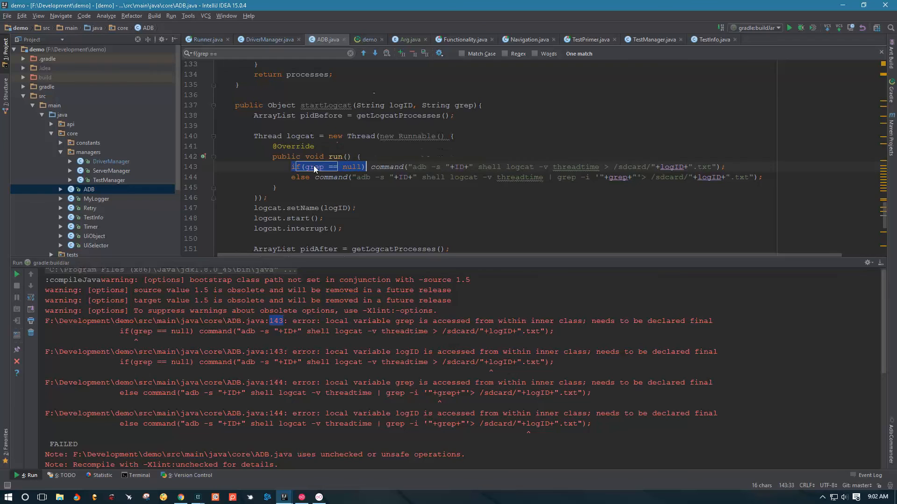
{"action": "mouse_move", "coordinate": [353, 105]}
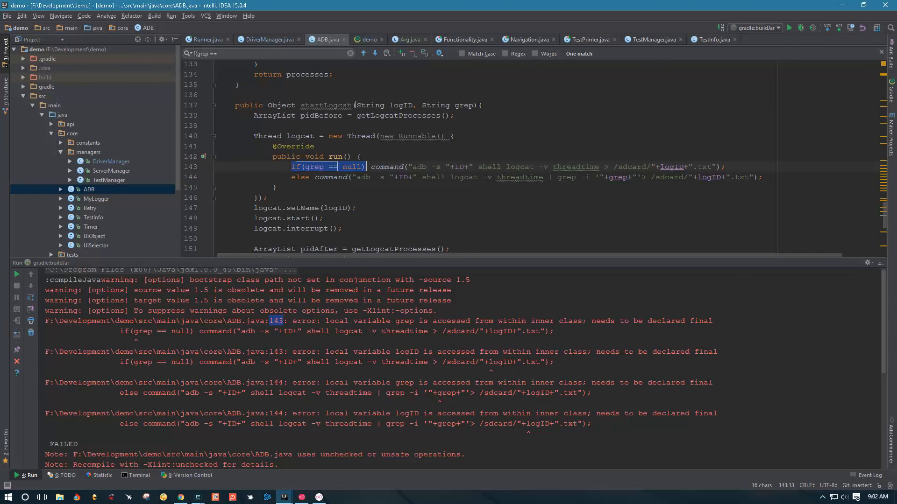
Declare startLogcat's logID and grep String parameters final
{"action": "left_click", "coordinate": [384, 105]}
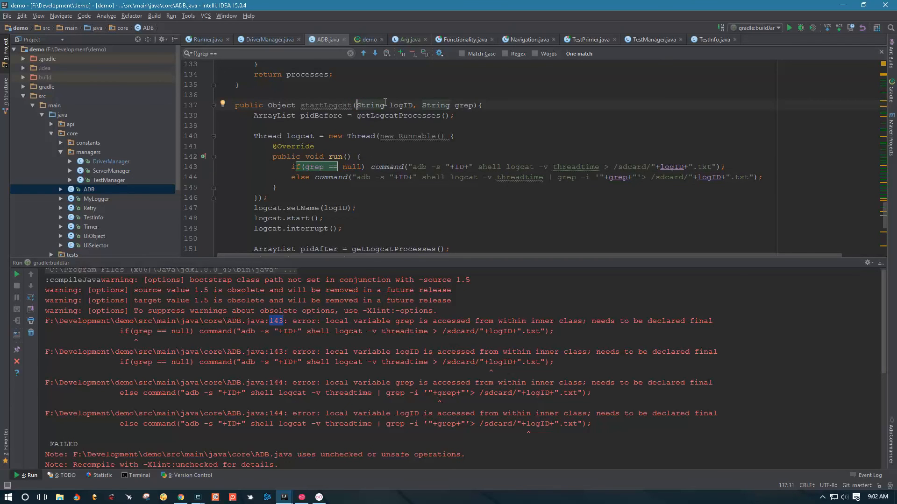
{"action": "type", "text": "final"}
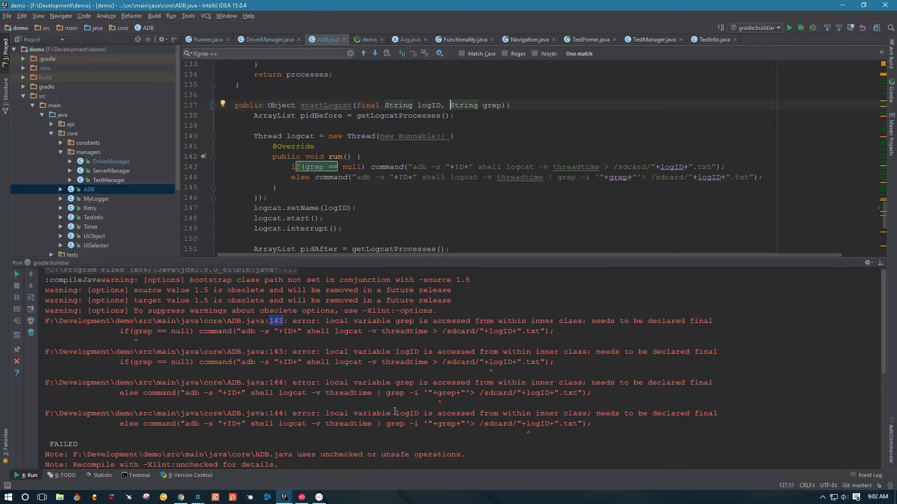
{"action": "double_click", "coordinate": [407, 413]}
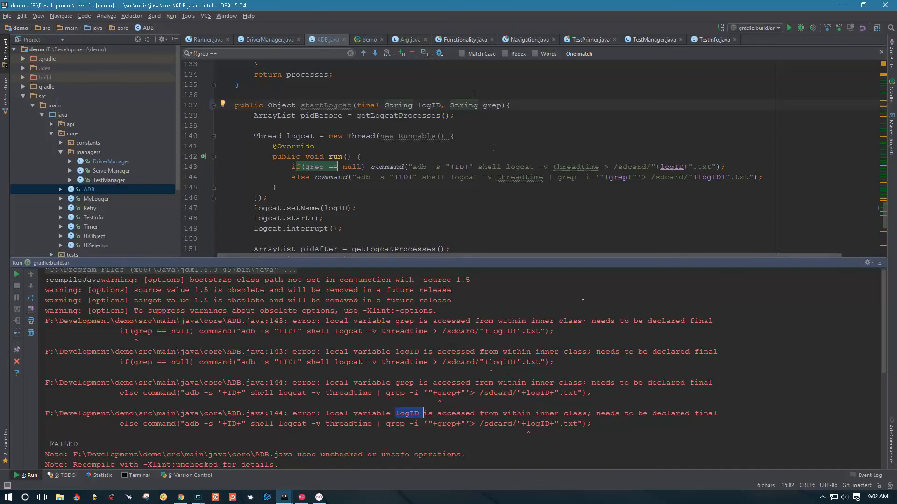
{"action": "mouse_move", "coordinate": [457, 311]}
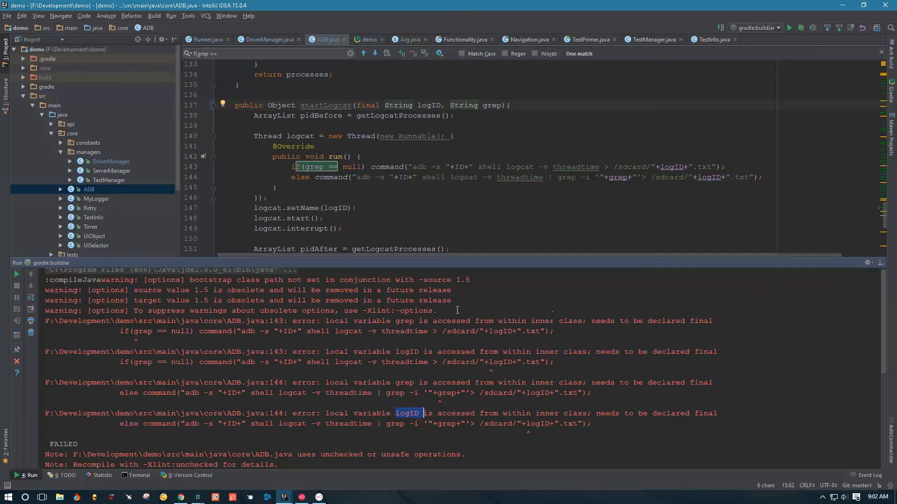
{"action": "double_click", "coordinate": [403, 321]}
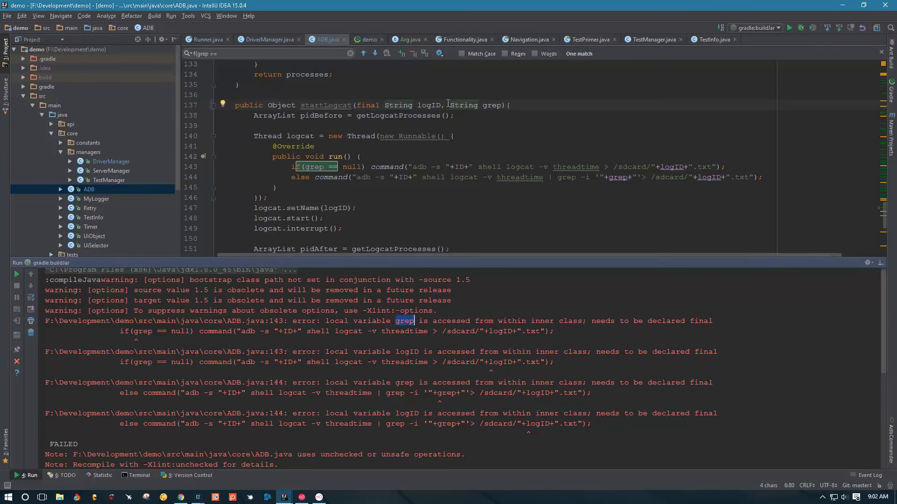
{"action": "type", "text": "final"}
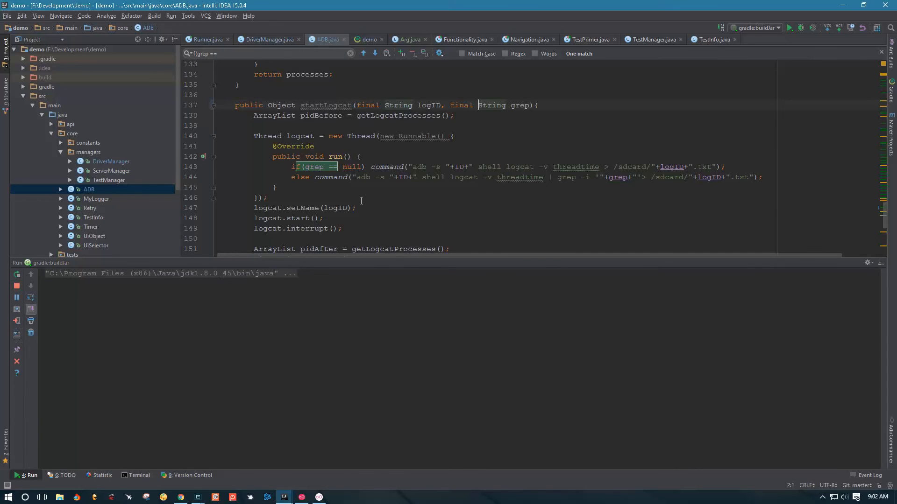
Rerun buildJar and watch it compile with only four warnings
{"action": "left_click", "coordinate": [794, 28]}
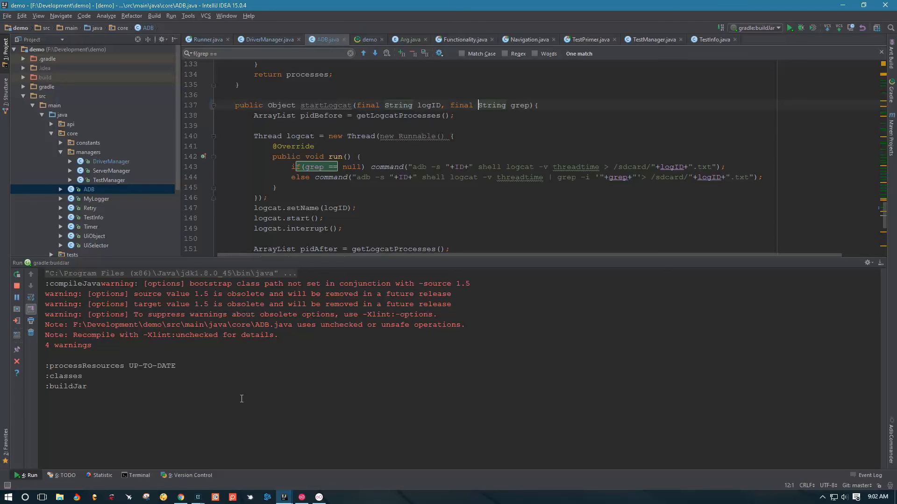
{"action": "mouse_move", "coordinate": [202, 371]}
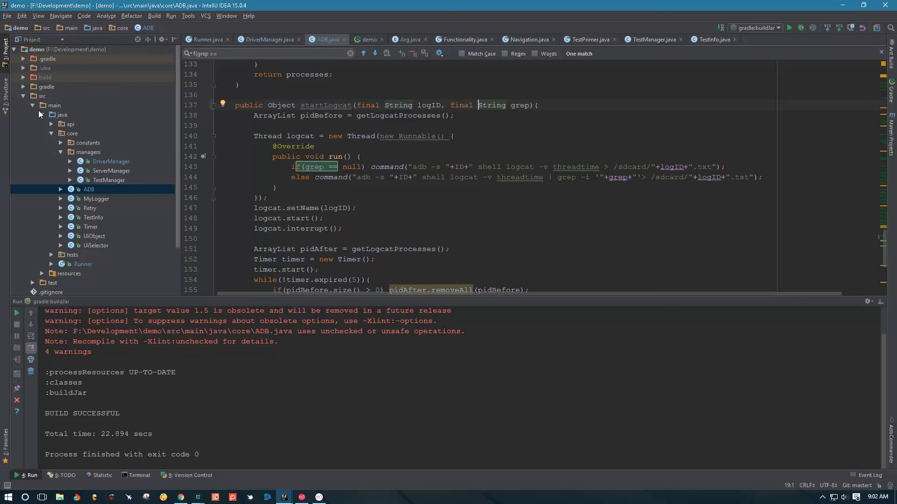
{"action": "mouse_move", "coordinate": [23, 79]}
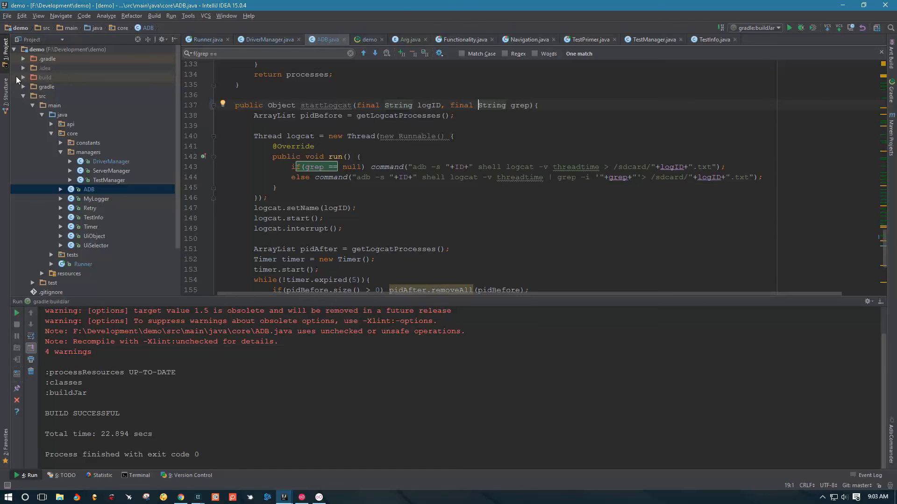
Expand build and libs in the Project view and select demo-FM-1.0.jar
{"action": "left_click", "coordinate": [44, 77]}
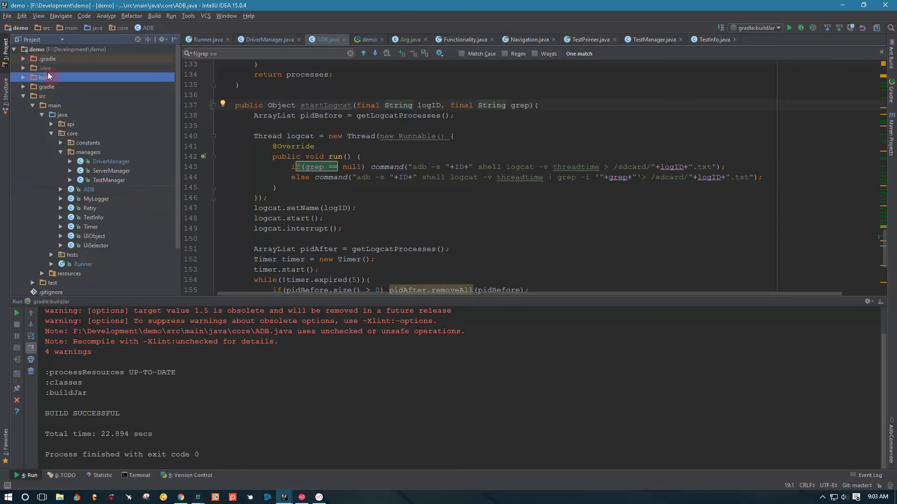
{"action": "left_click", "coordinate": [26, 77]}
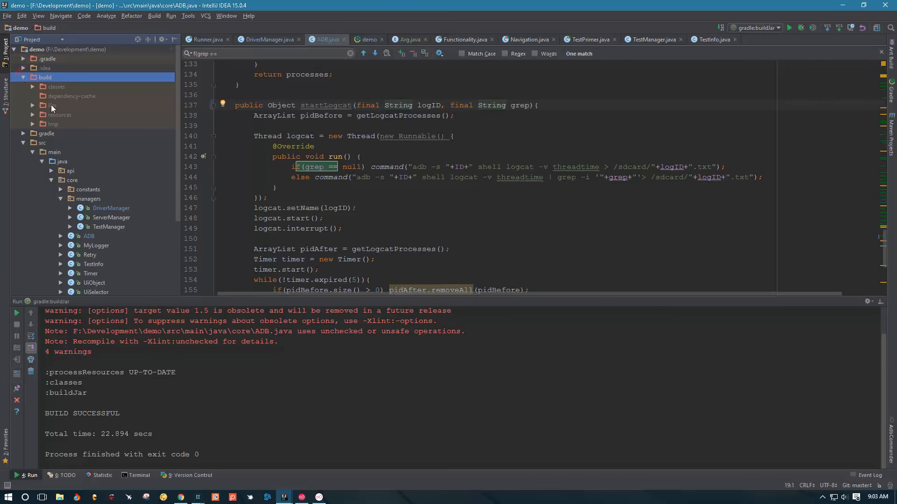
{"action": "left_click", "coordinate": [33, 105]}
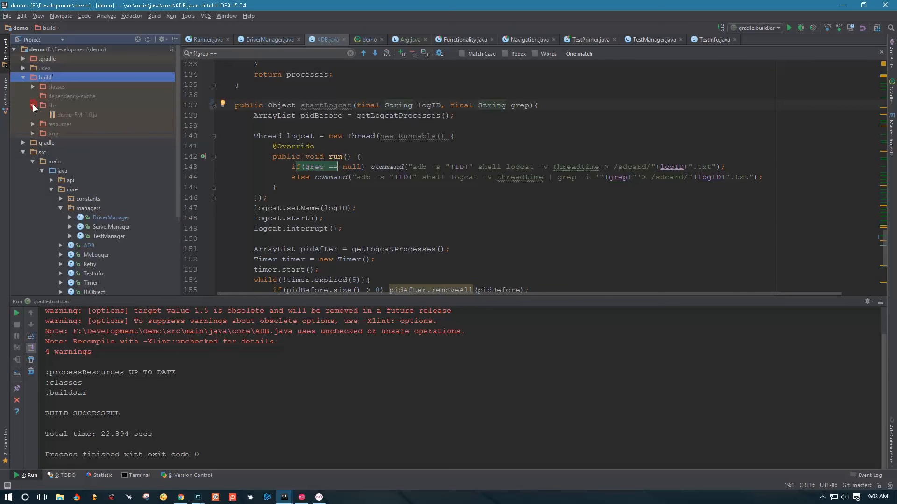
{"action": "left_click", "coordinate": [76, 114]}
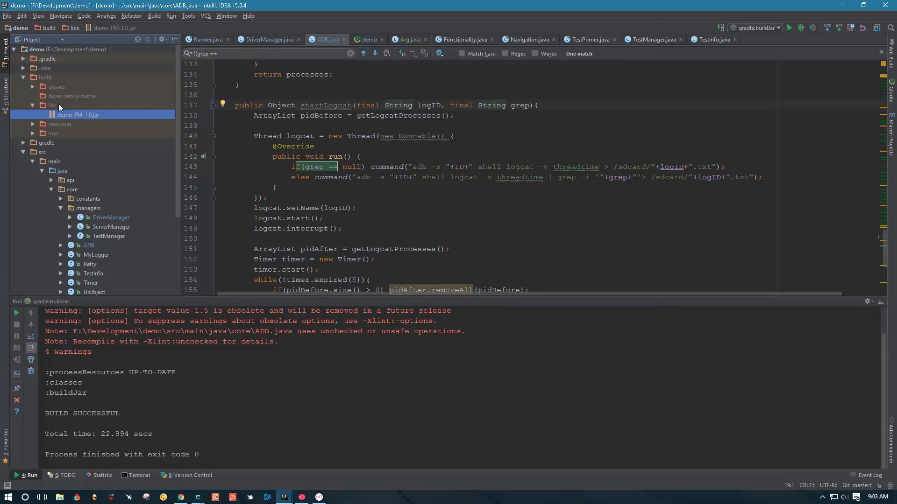
{"action": "mouse_move", "coordinate": [116, 211]}
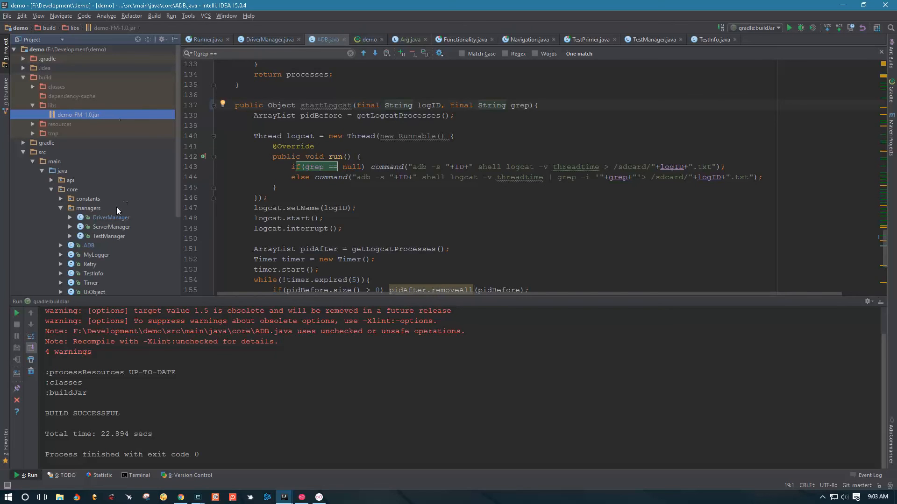
{"action": "mouse_move", "coordinate": [106, 179]}
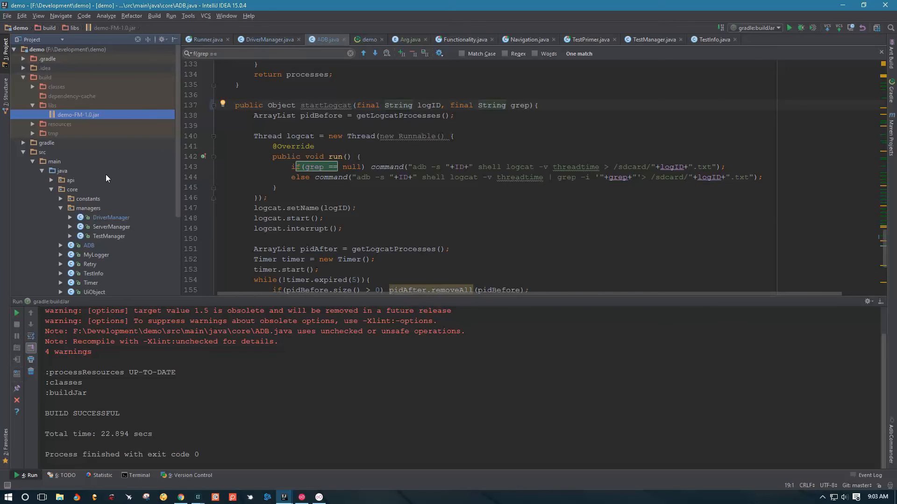